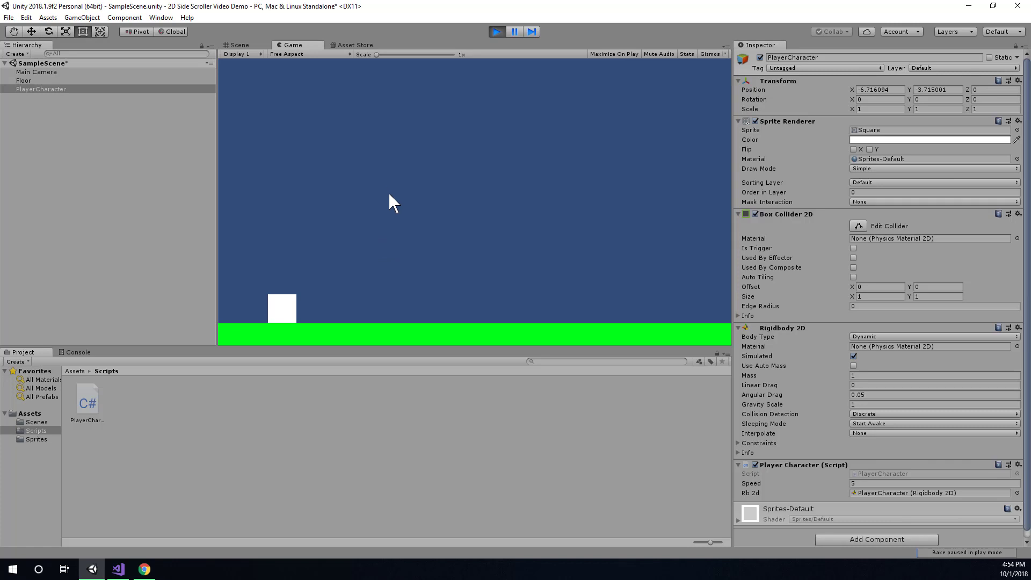
pyautogui.moveTo(288, 324)
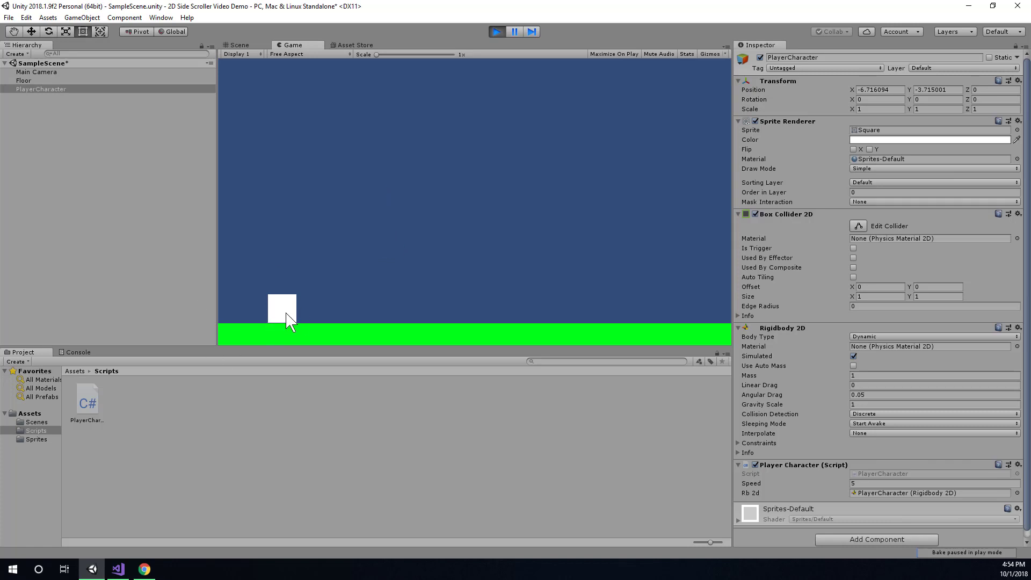
pyautogui.moveTo(427, 341)
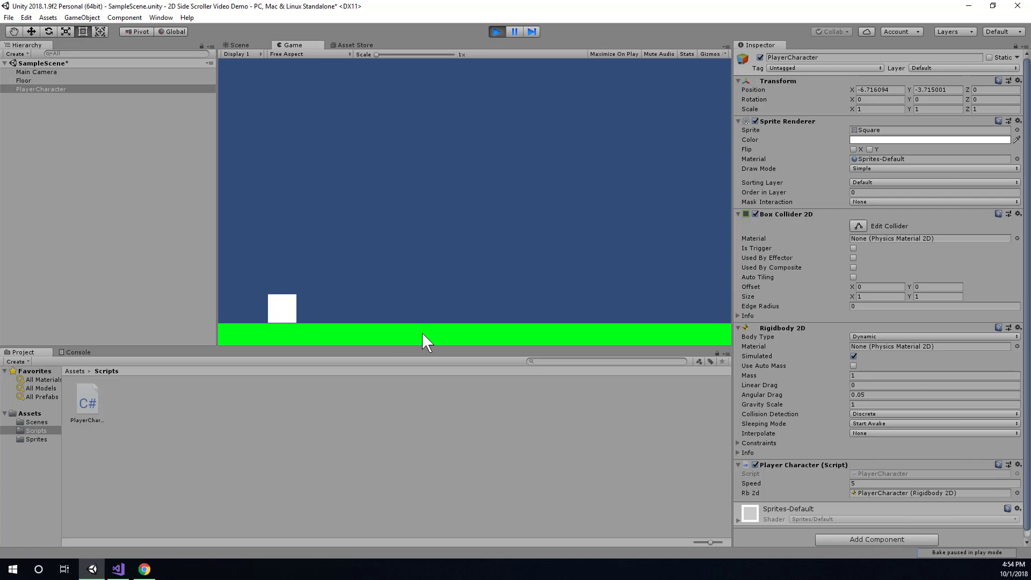
pyautogui.moveTo(416, 381)
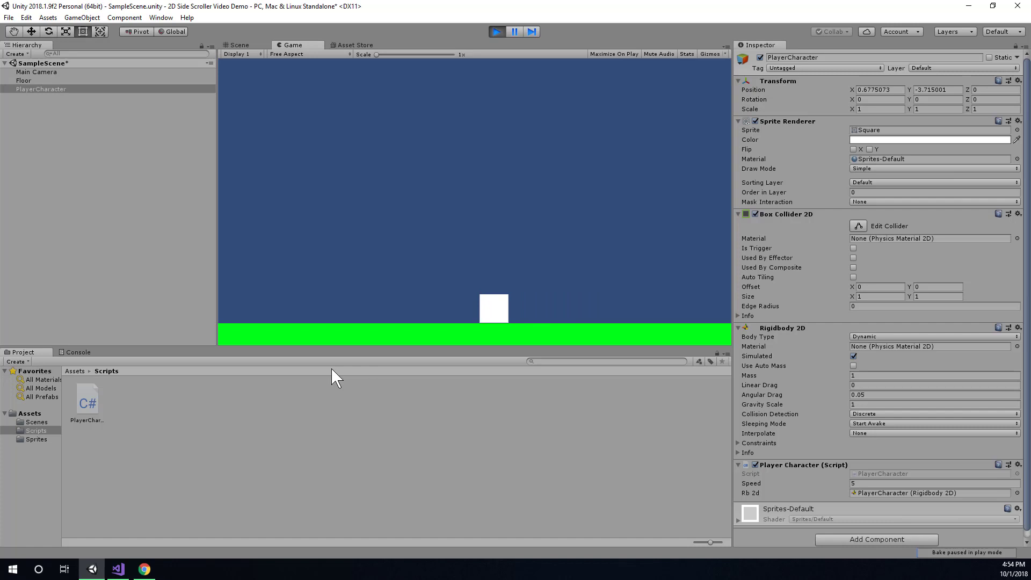
pyautogui.moveTo(367, 357)
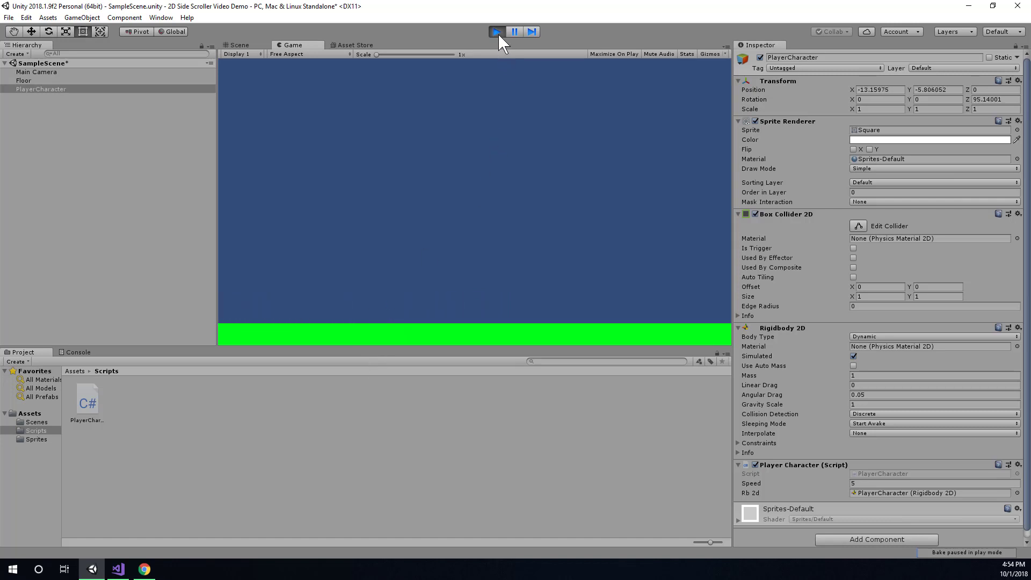
# Stop the play test after the square runs off the floor and start a fresh one
pyautogui.click(497, 31)
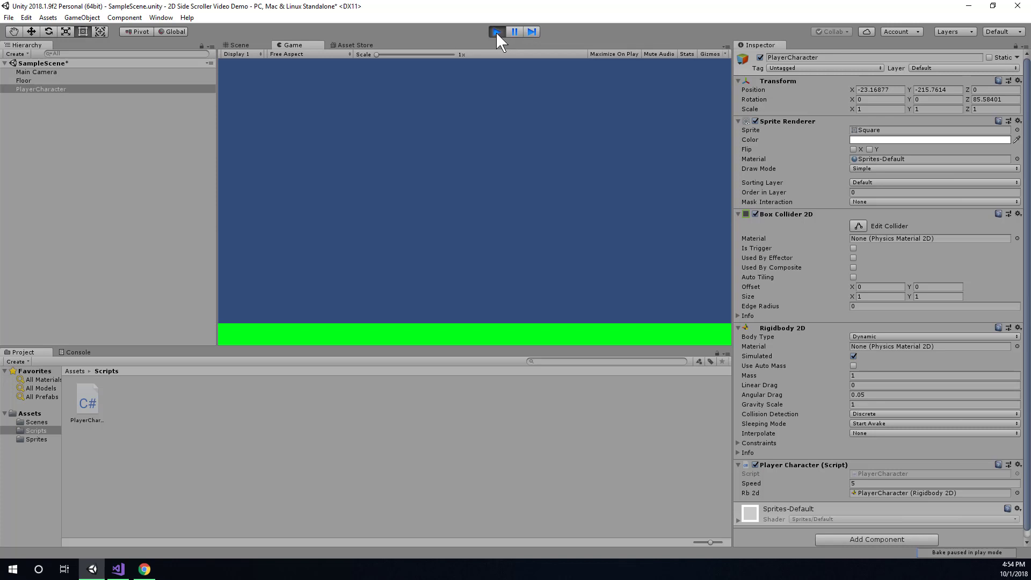
pyautogui.click(496, 31)
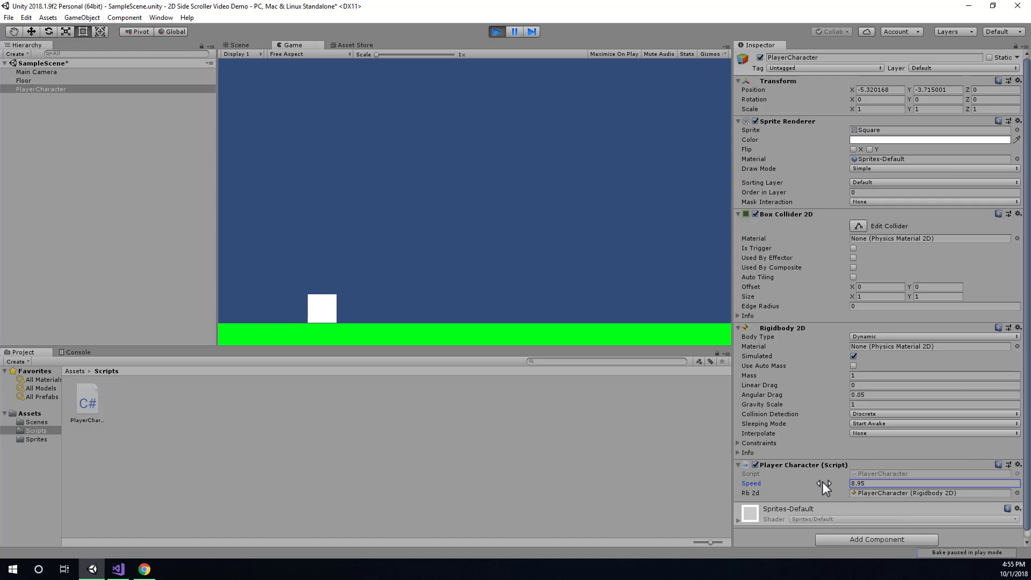
pyautogui.moveTo(763, 488)
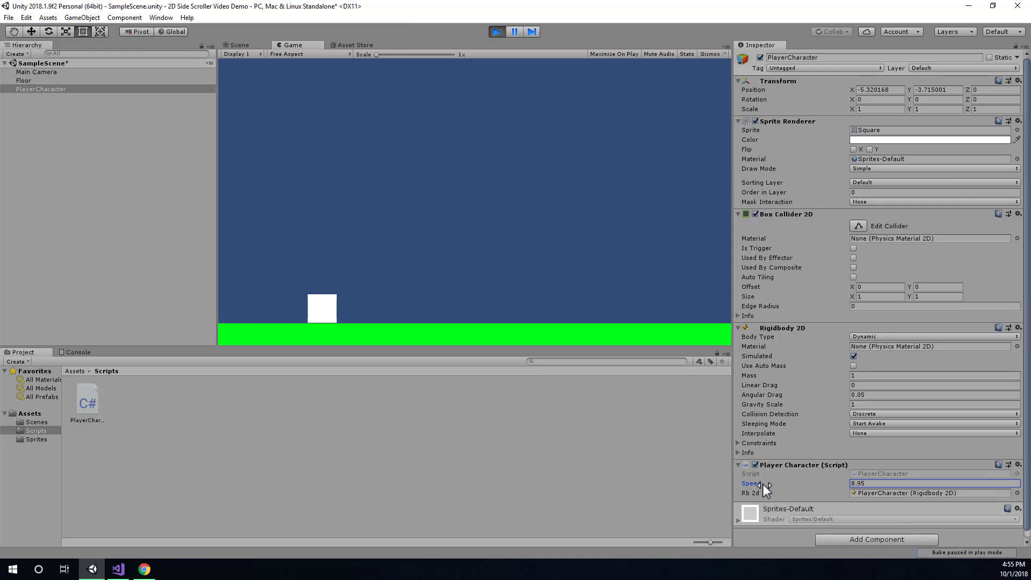
# Raise the player's Speed mid-play until the square shoots off, then restart the test
pyautogui.moveTo(765, 483); pyautogui.dragTo(787, 484)
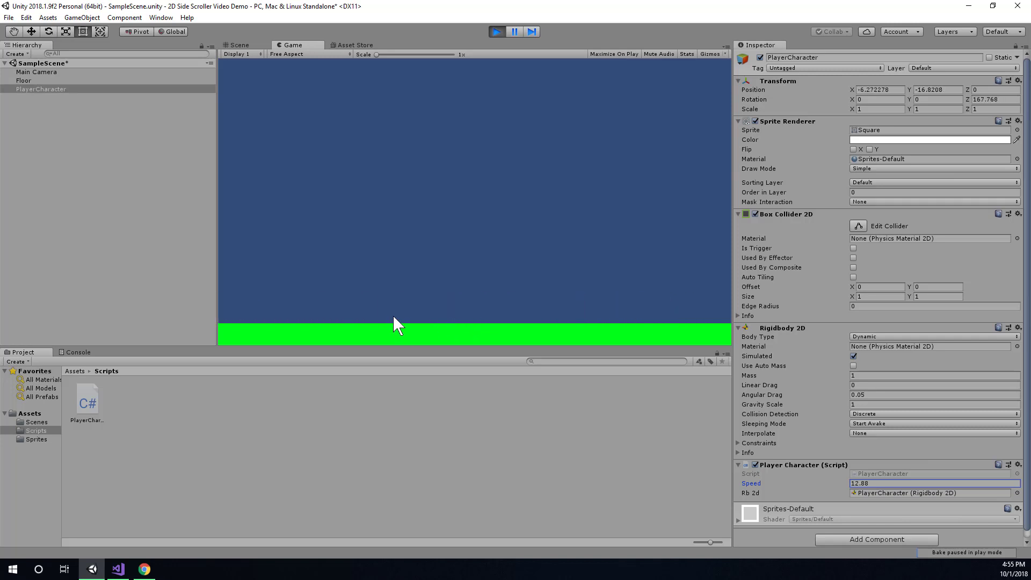
pyautogui.click(496, 31)
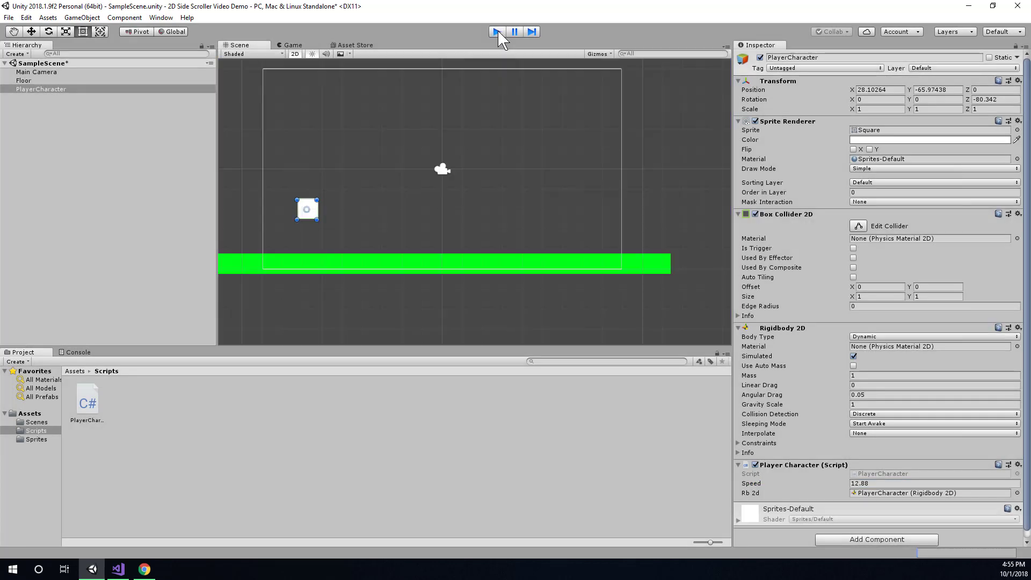
pyautogui.click(496, 31)
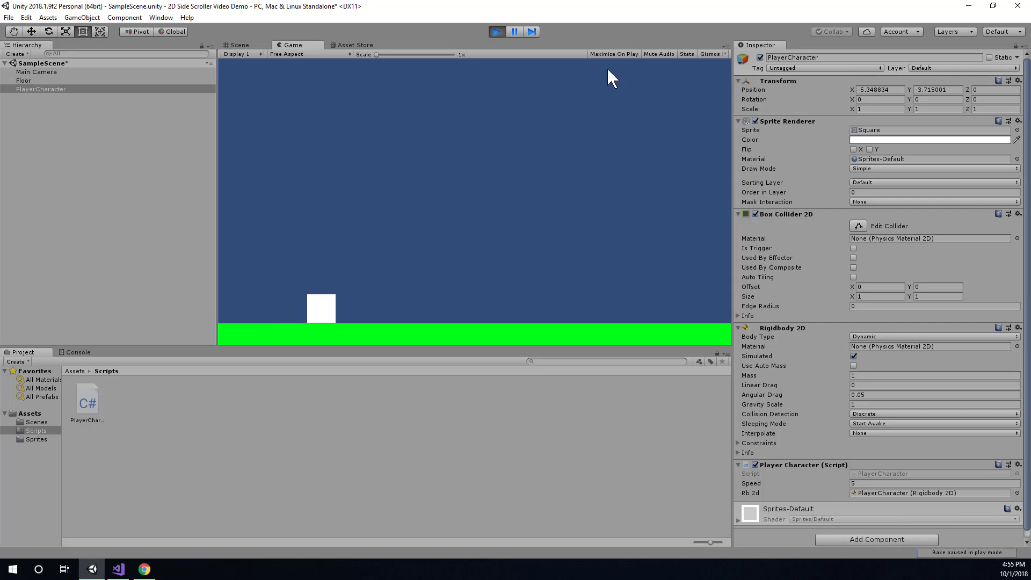
# Restart the play test and begin editing the player's Speed value in the Inspector
pyautogui.click(239, 45)
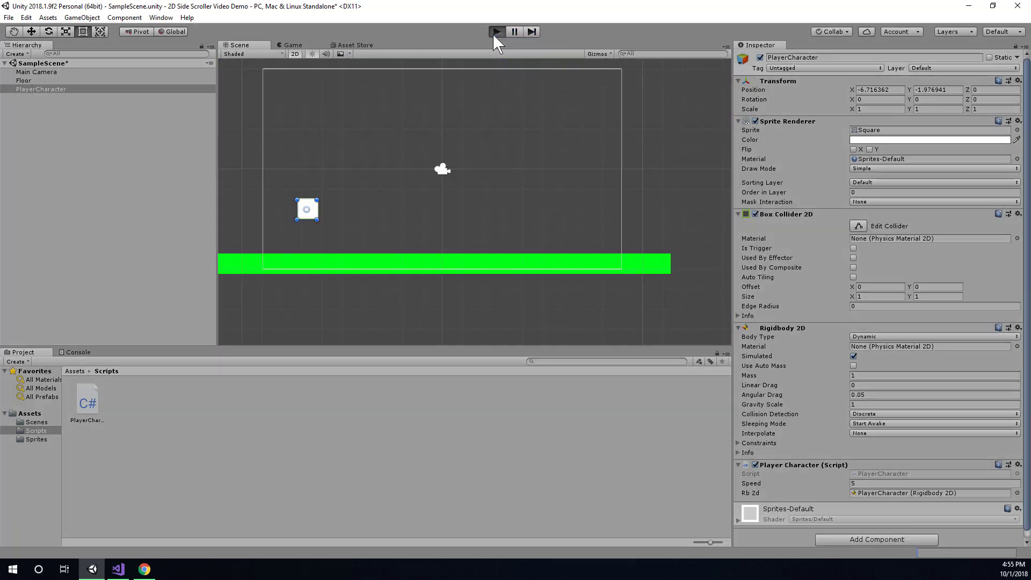
pyautogui.click(497, 31)
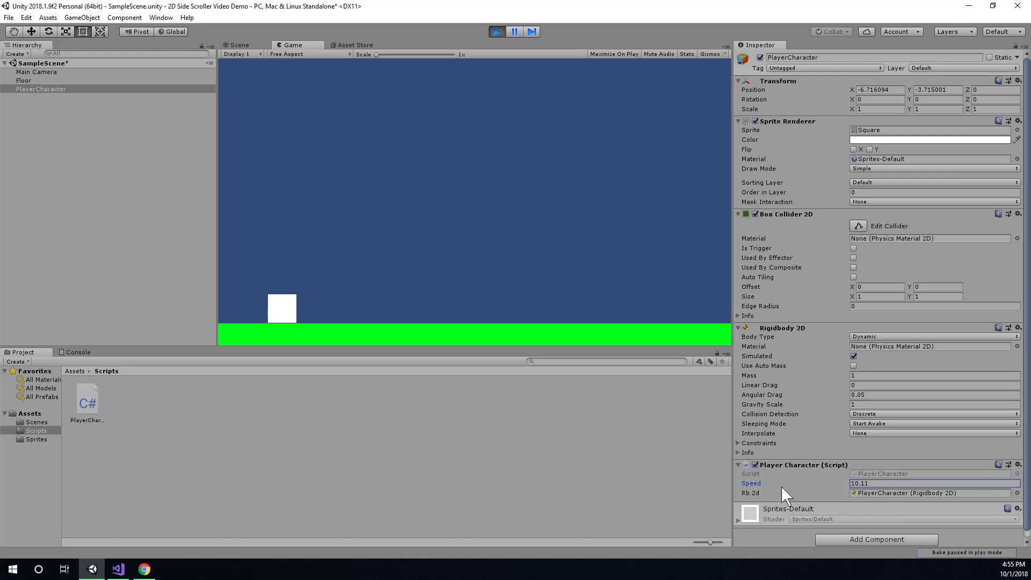
pyautogui.moveTo(529, 342)
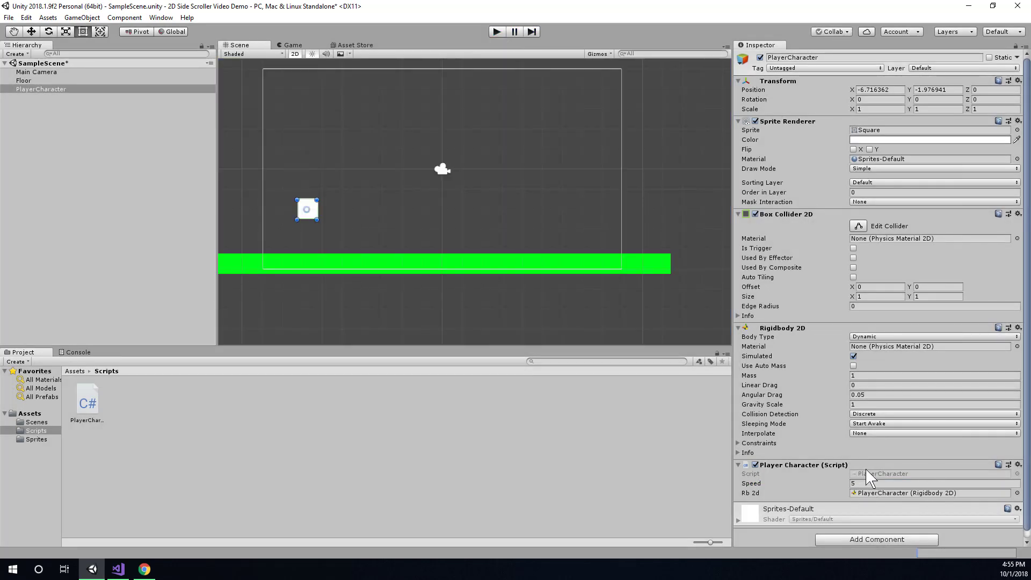
pyautogui.moveTo(806, 405)
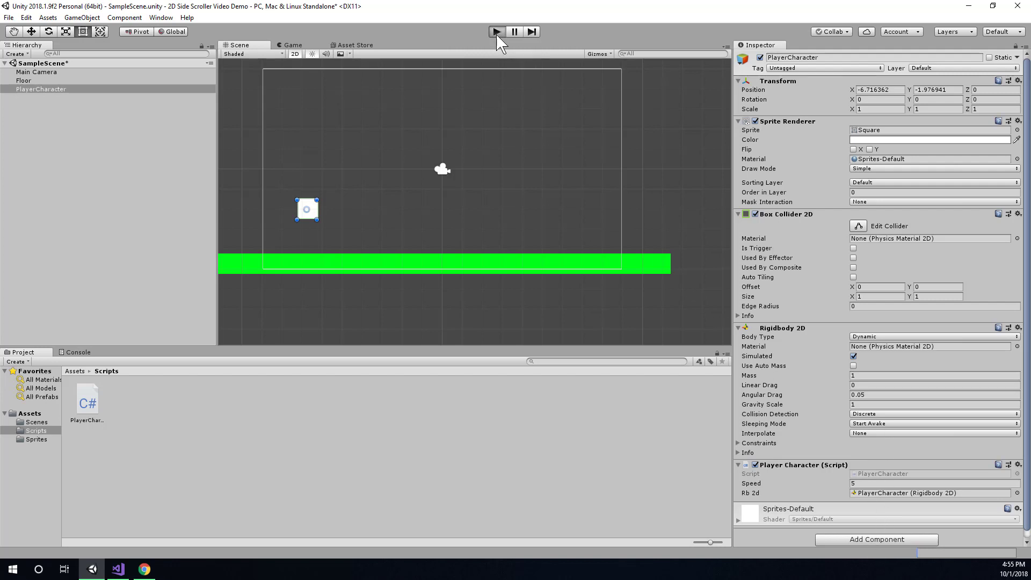
pyautogui.click(496, 31)
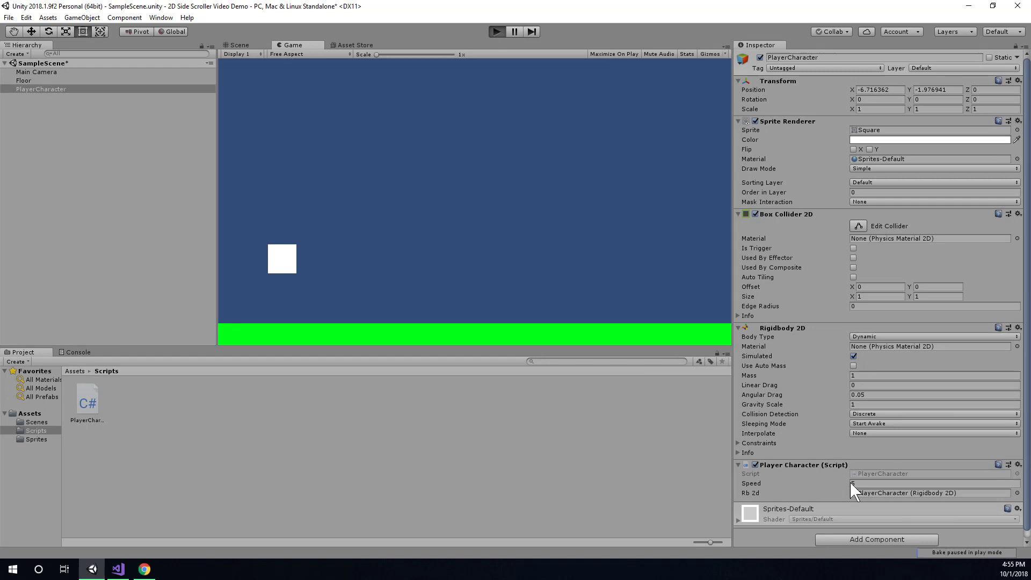
pyautogui.click(921, 484)
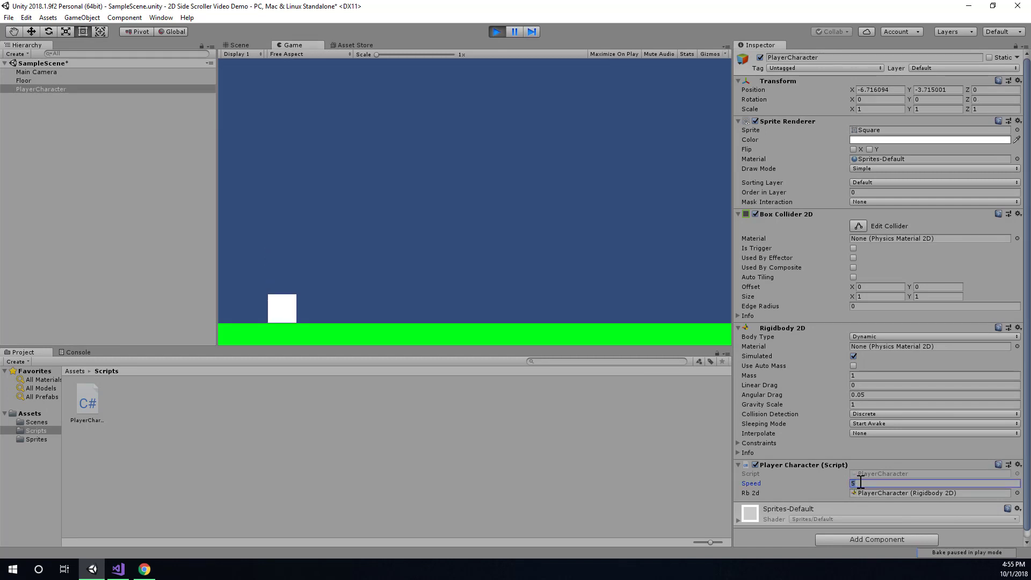
# Copy the Player Character component values and paste them so Speed stays 8.37 in edit mode
pyautogui.rightClick(862, 484)
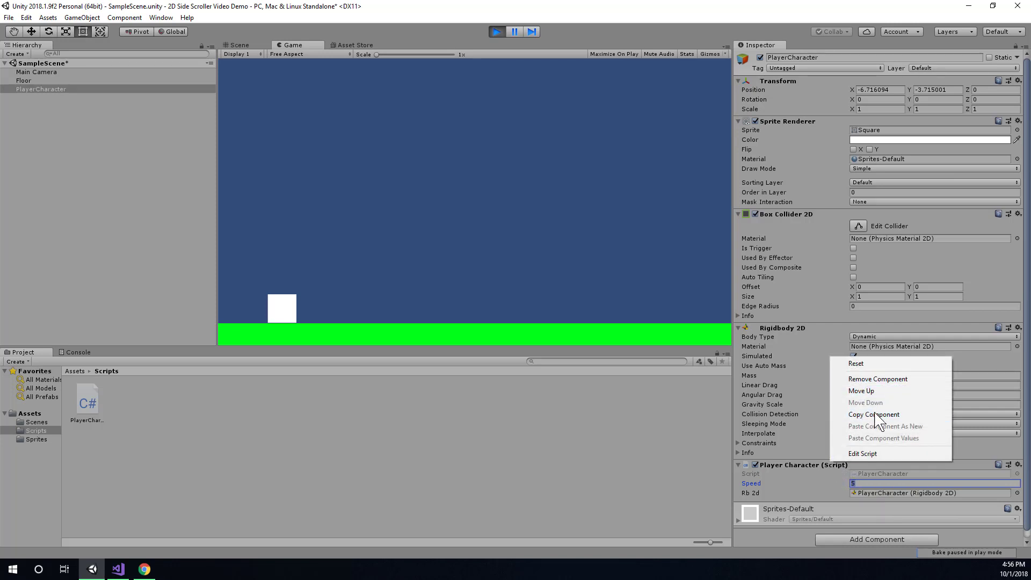
pyautogui.click(875, 415)
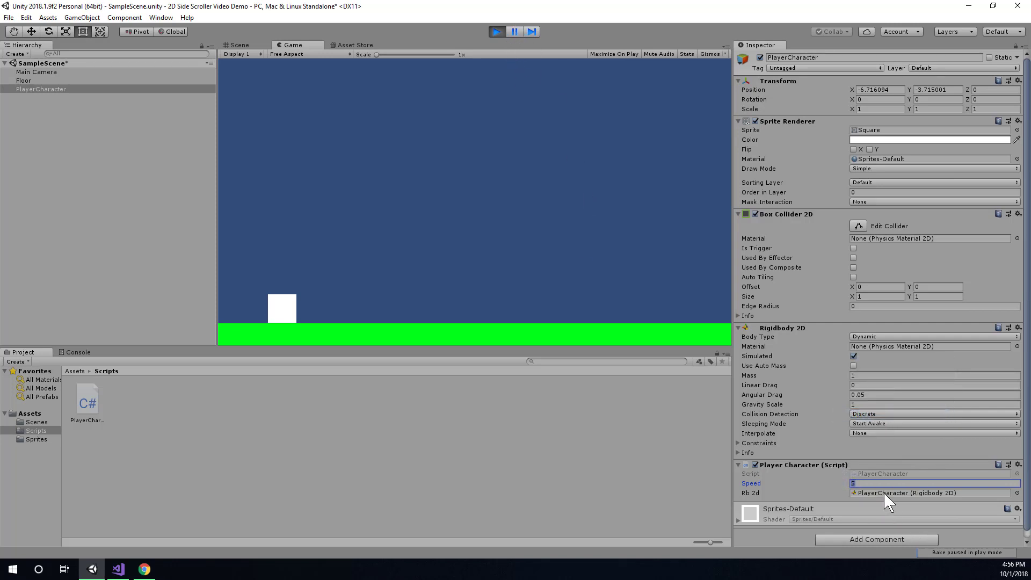
pyautogui.write('8.37')
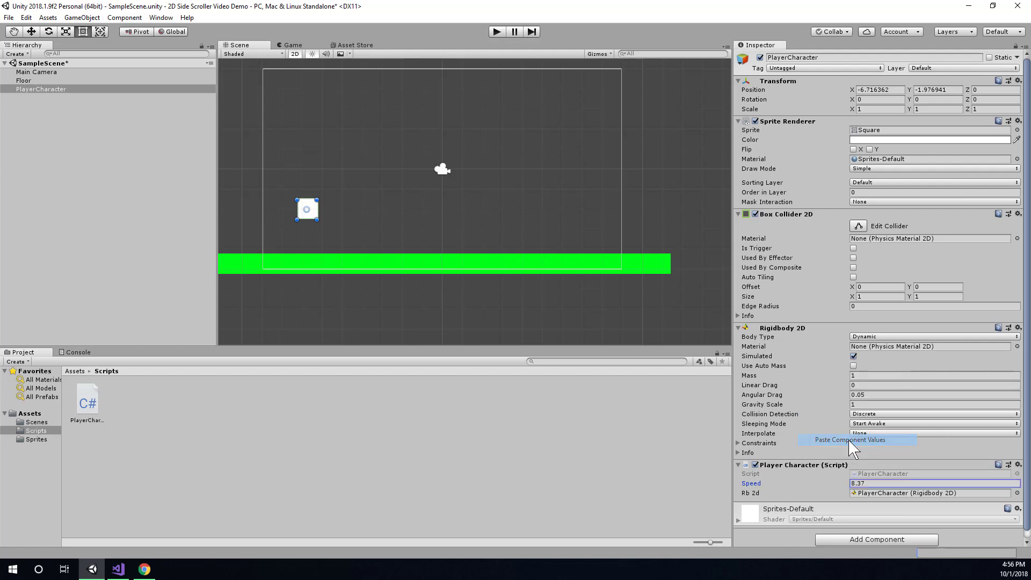
pyautogui.click(934, 482)
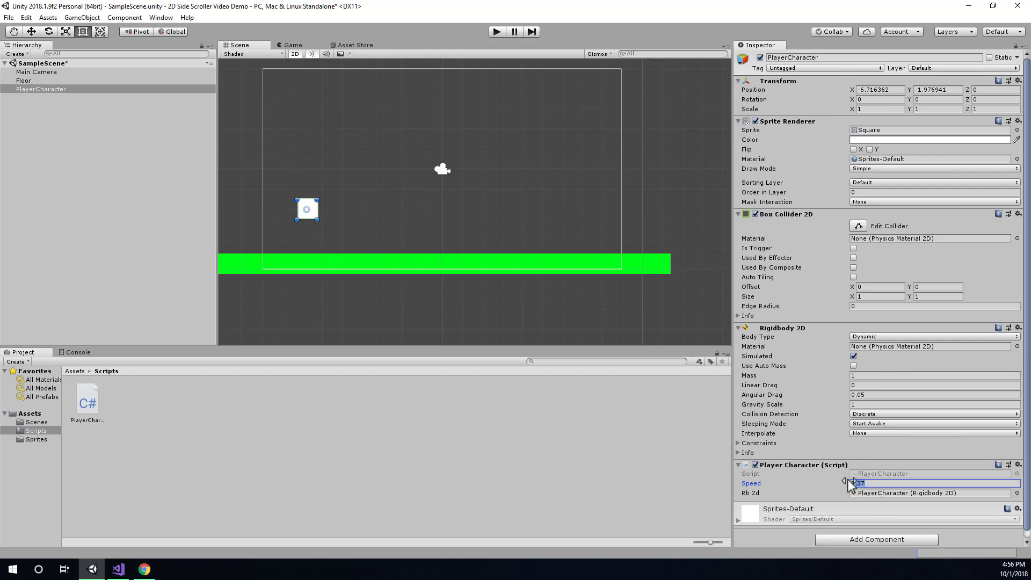
pyautogui.write('8.37')
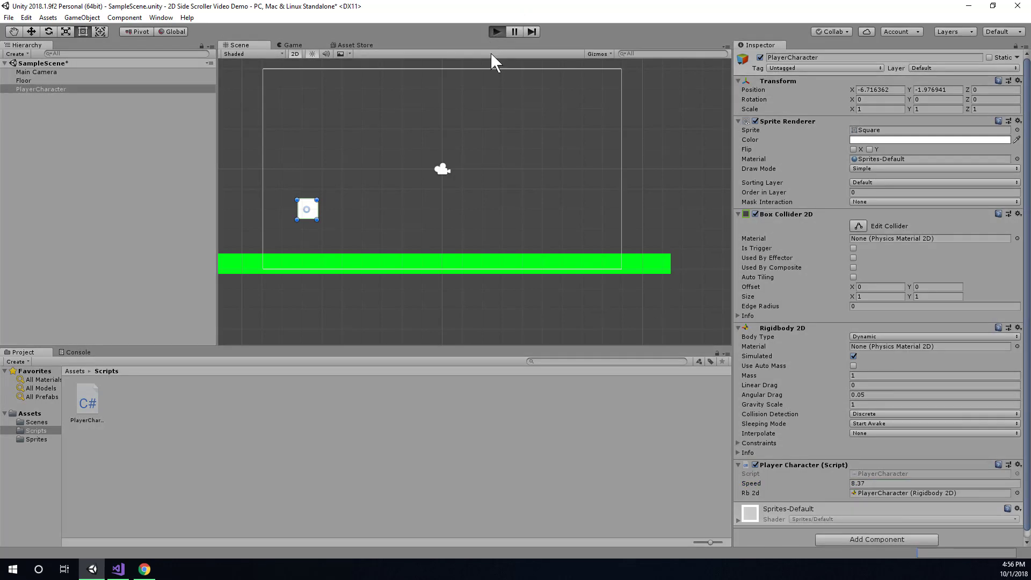
pyautogui.click(496, 31)
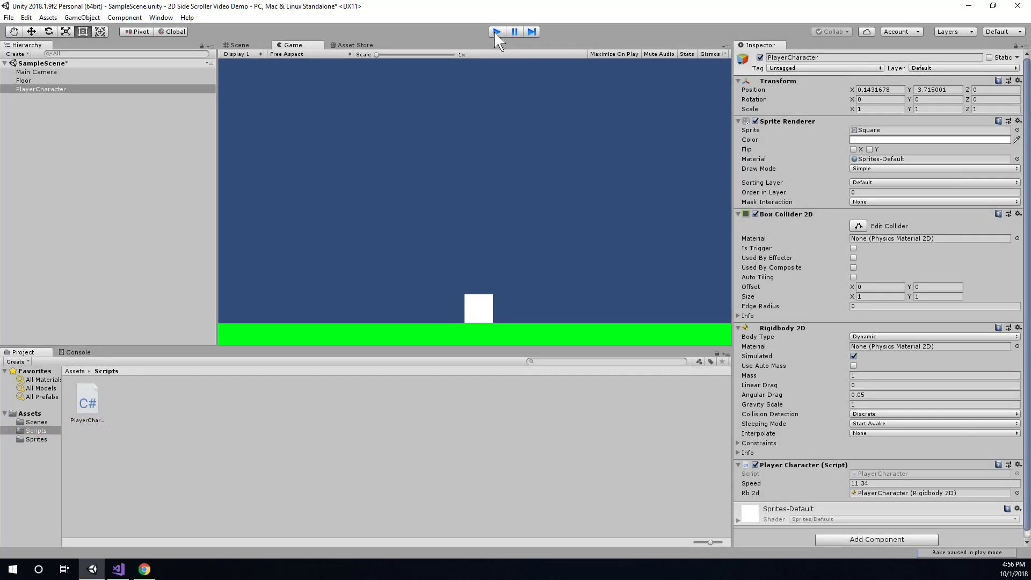
pyautogui.click(496, 32)
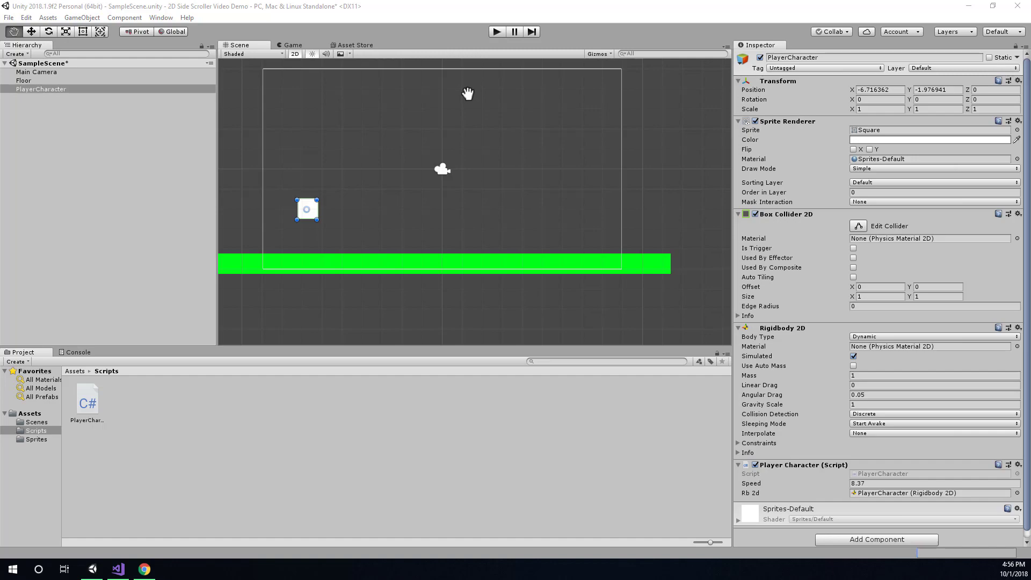
pyautogui.click(118, 570)
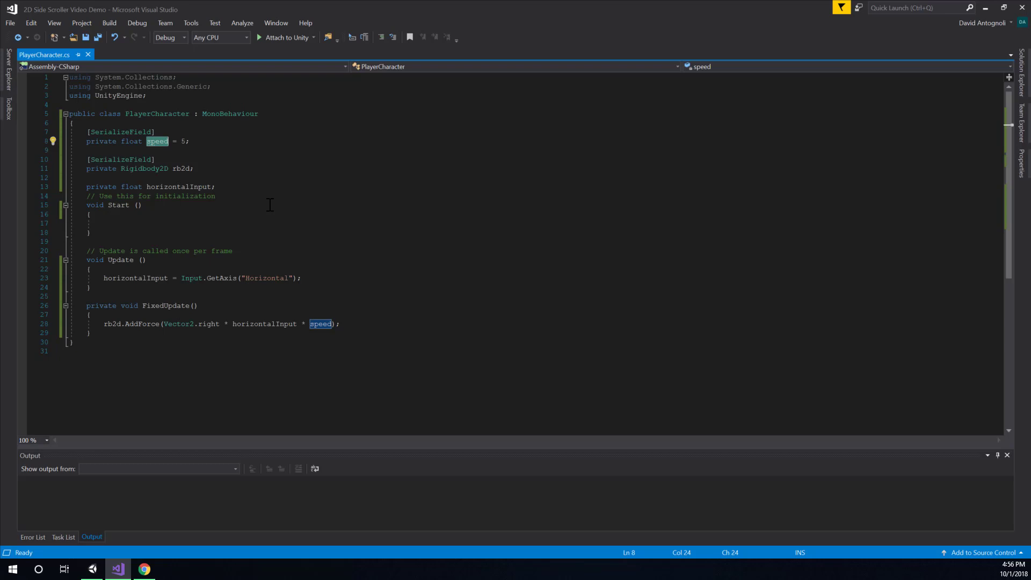
# Rename the speed field to accelerationForce, still defaulting to 5
pyautogui.write('accelerationForce')
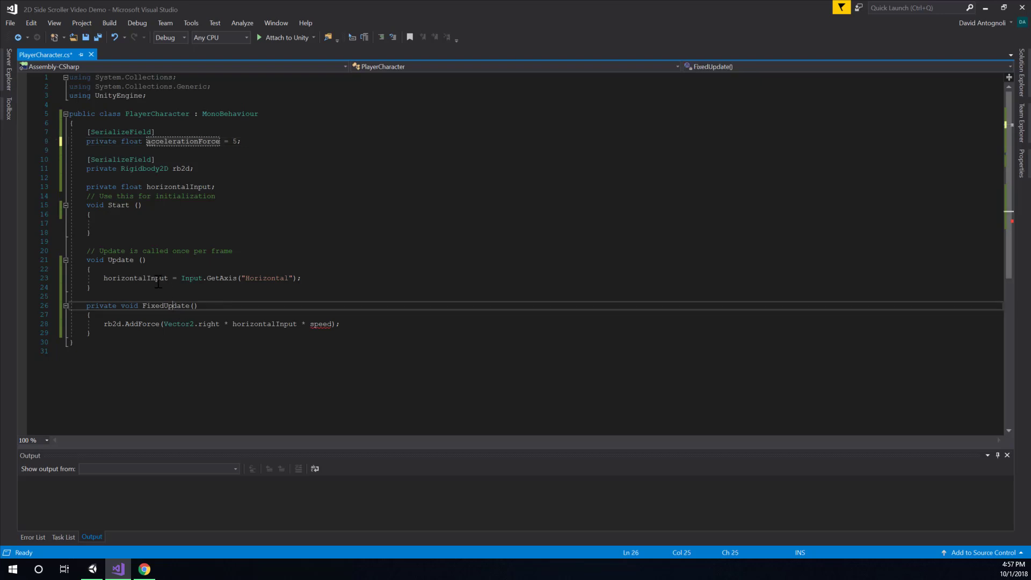
pyautogui.doubleClick(142, 323)
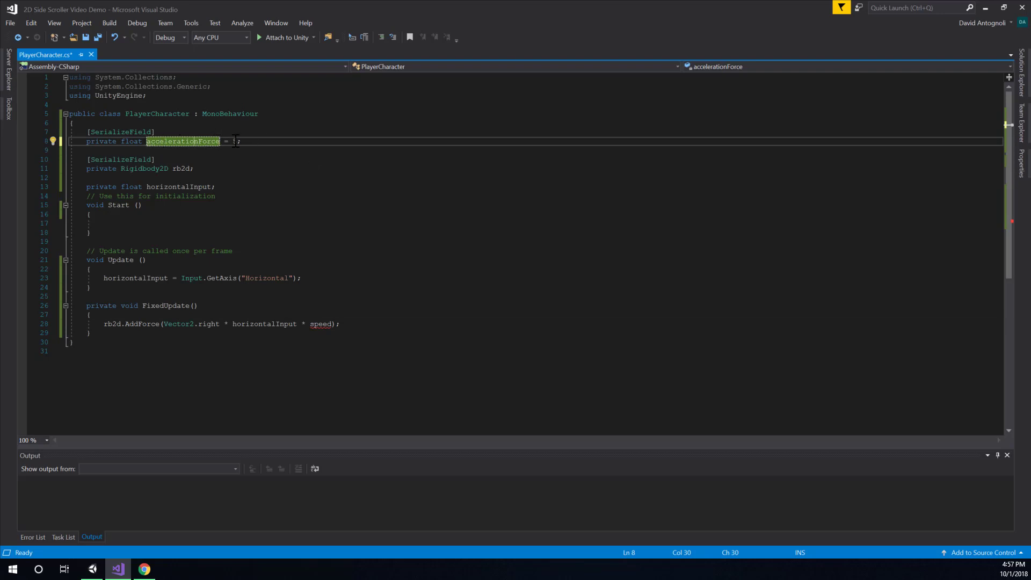
pyautogui.write('5')
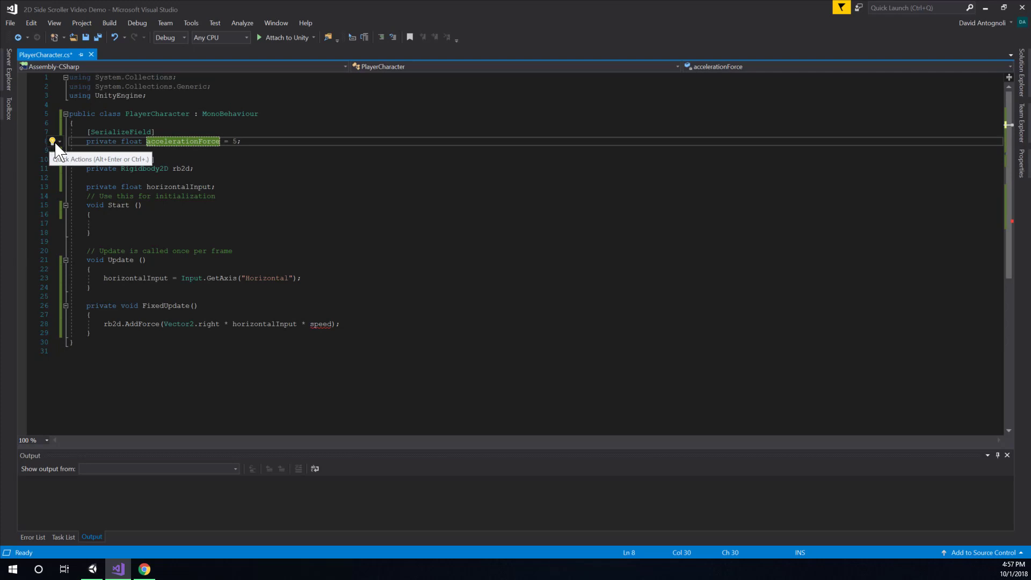
pyautogui.click(53, 141)
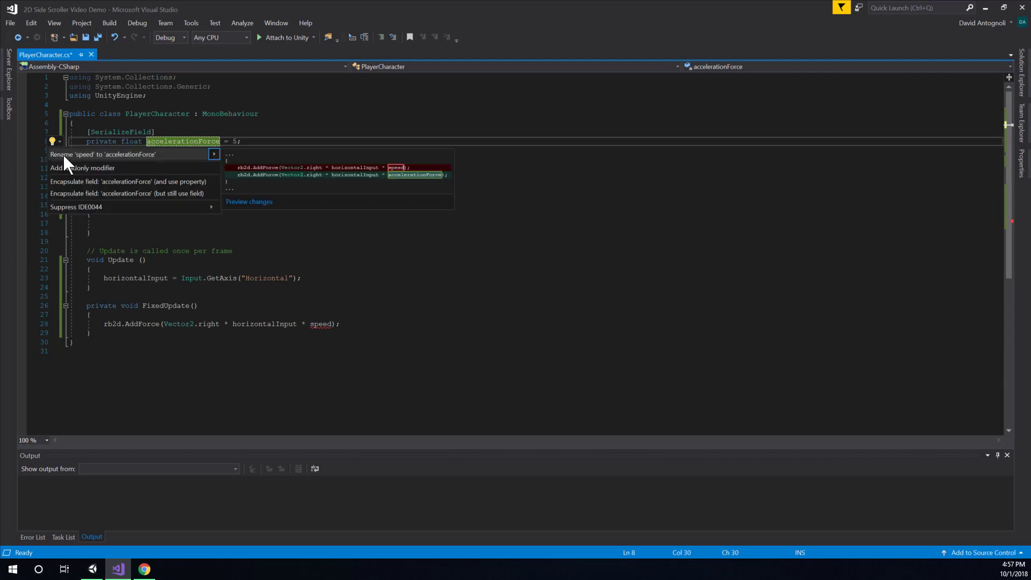
pyautogui.moveTo(117, 162)
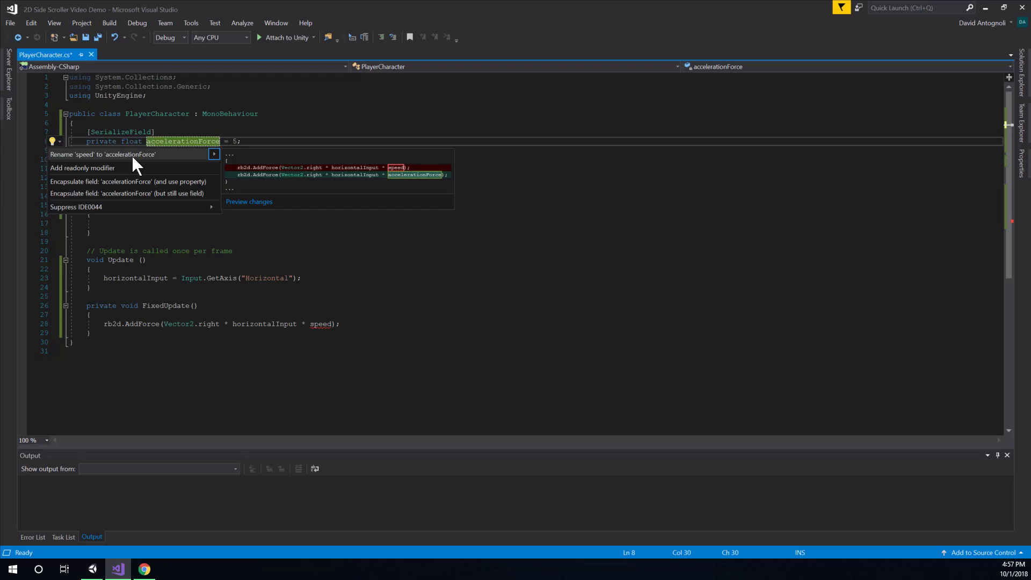
pyautogui.click(103, 154)
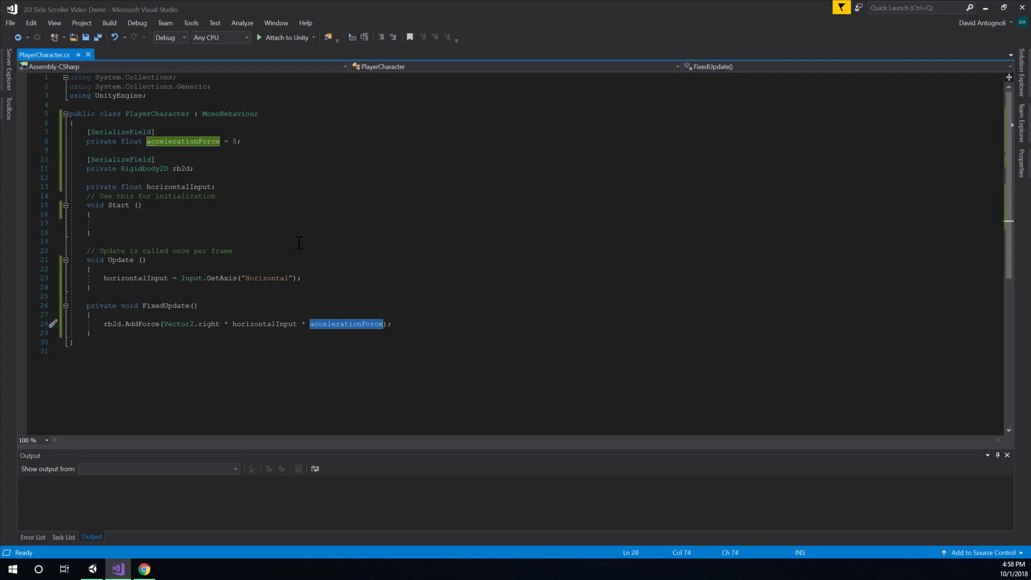
pyautogui.moveTo(304, 227)
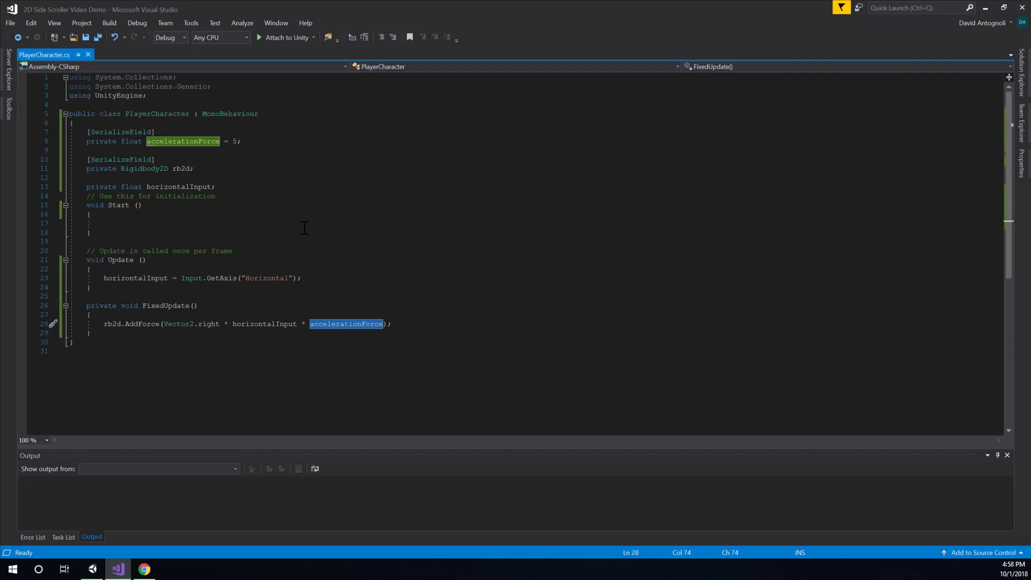
pyautogui.moveTo(257, 183)
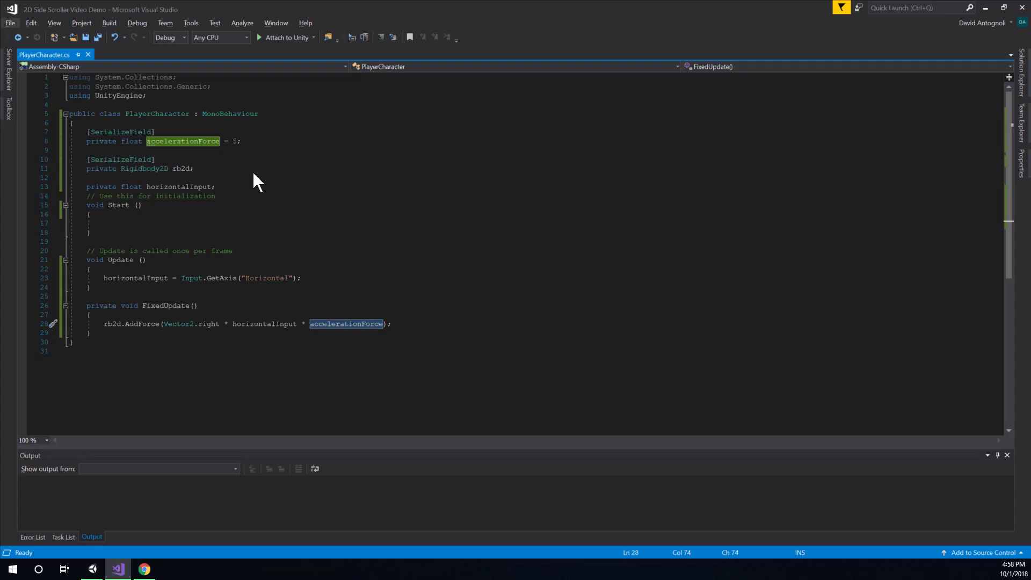
pyautogui.moveTo(274, 185)
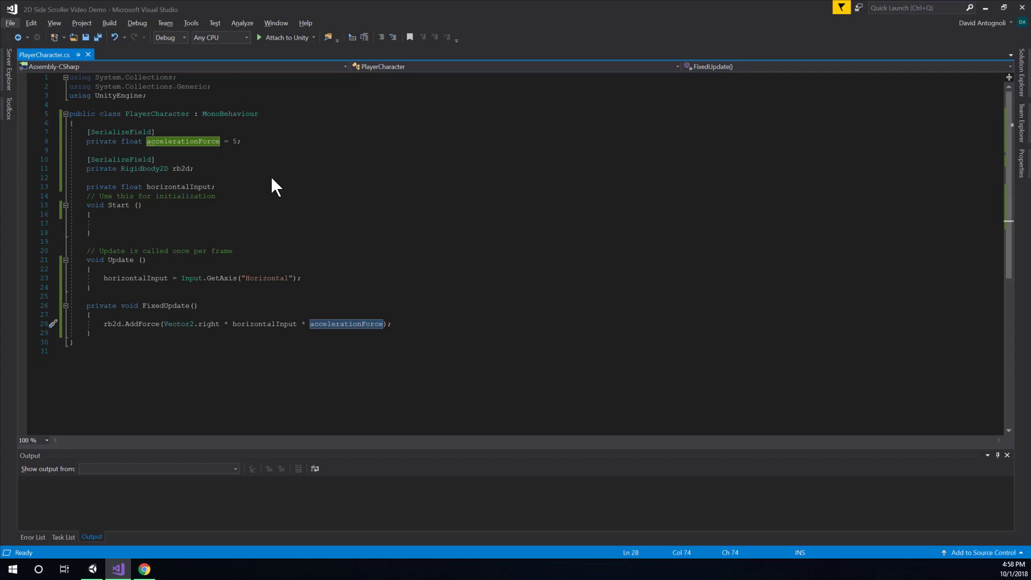
pyautogui.moveTo(291, 180)
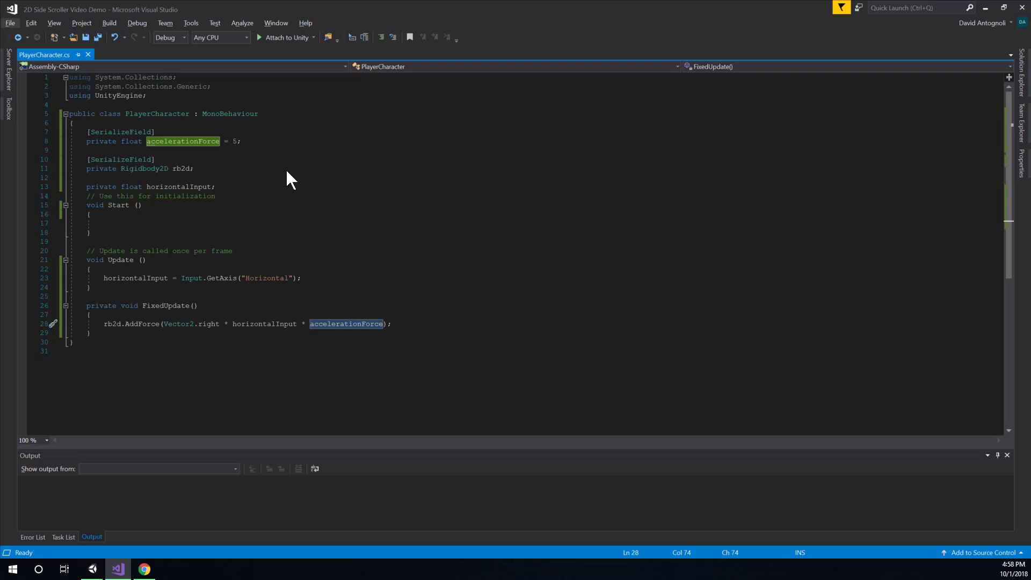
pyautogui.moveTo(283, 143)
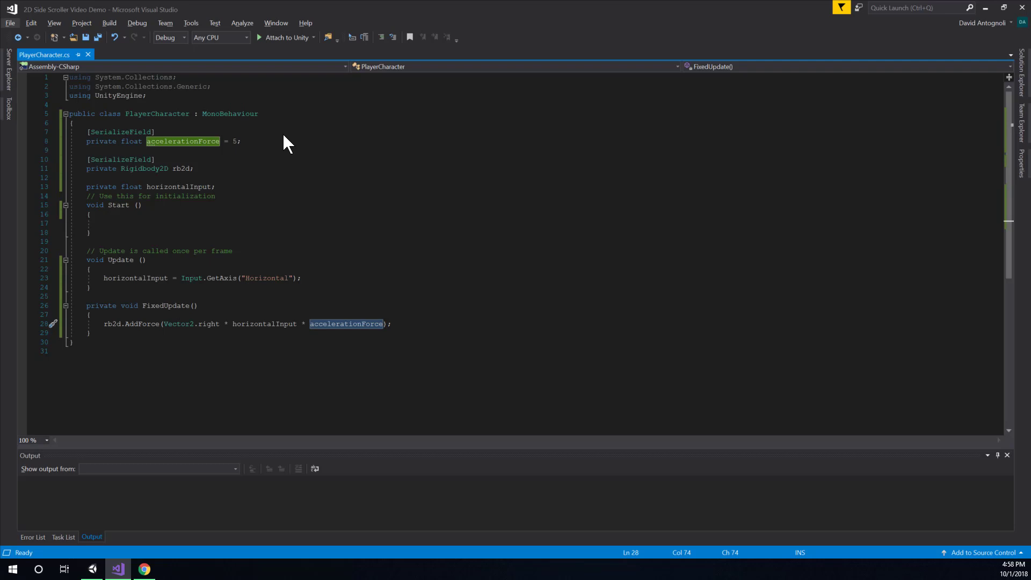
pyautogui.moveTo(274, 131)
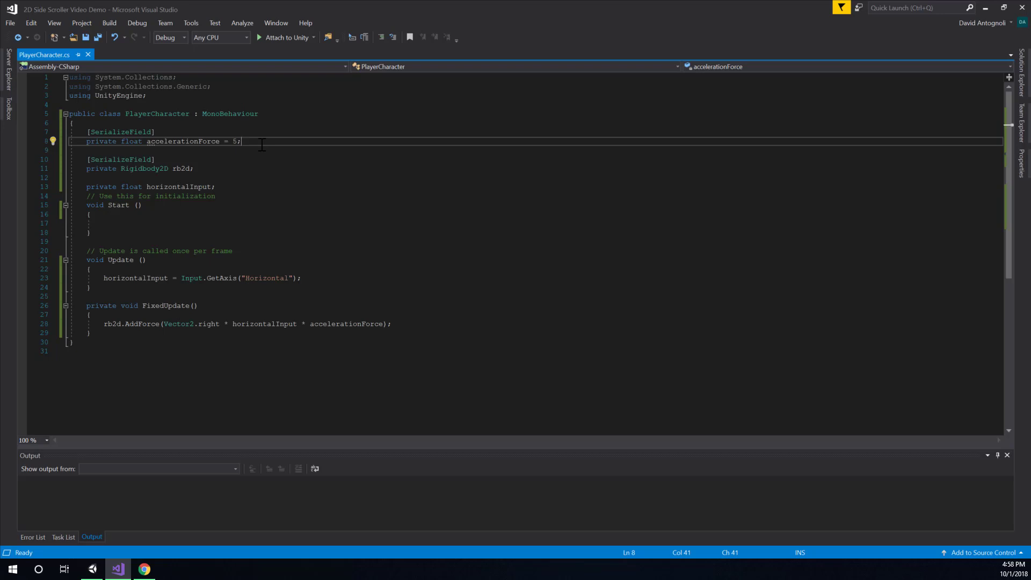
# Add a [SerializeField] private float maxSpeed = 5; field and save the script
pyautogui.press('enter')
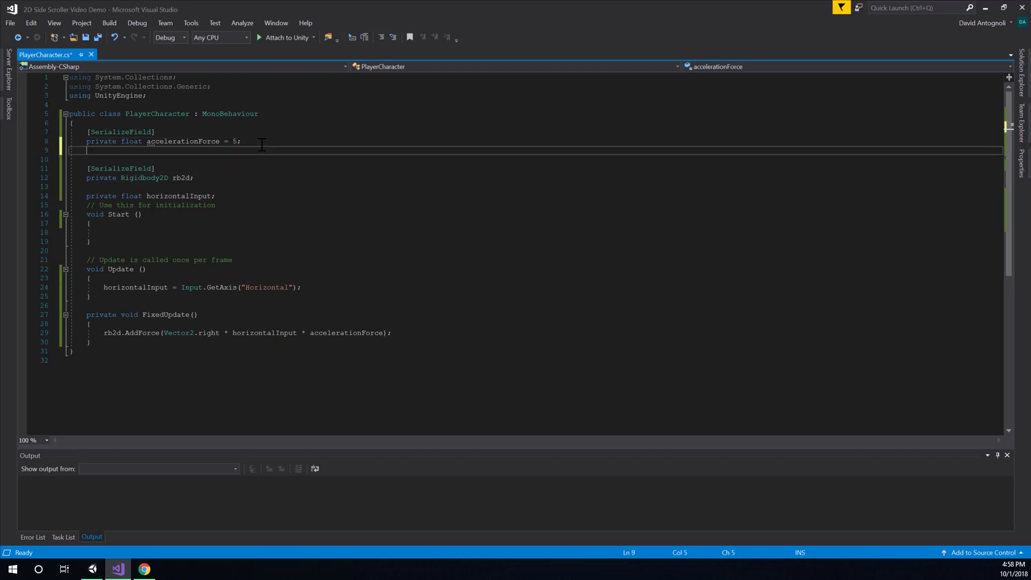
pyautogui.write('[SerializeField')
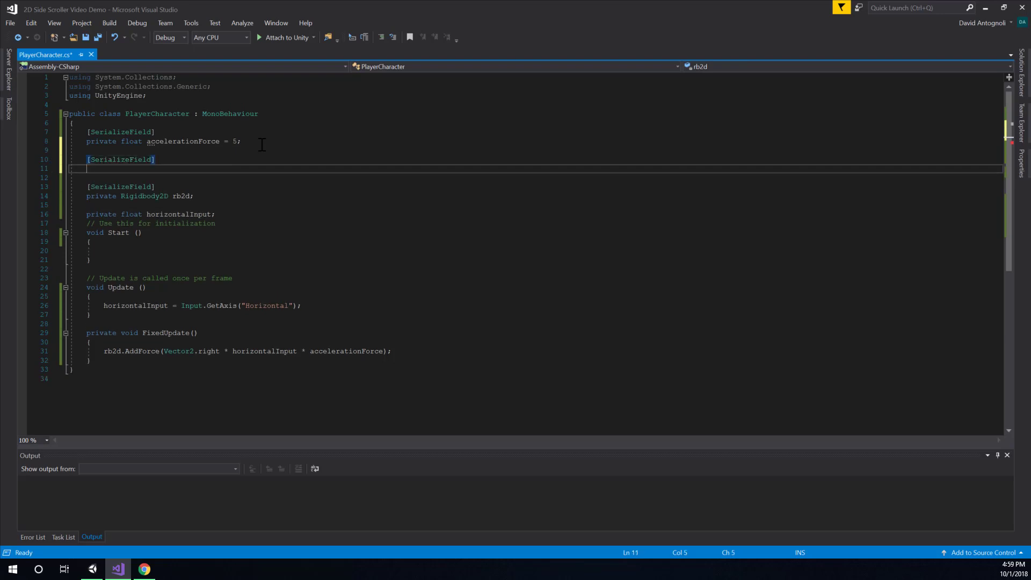
pyautogui.write('private float maxS')
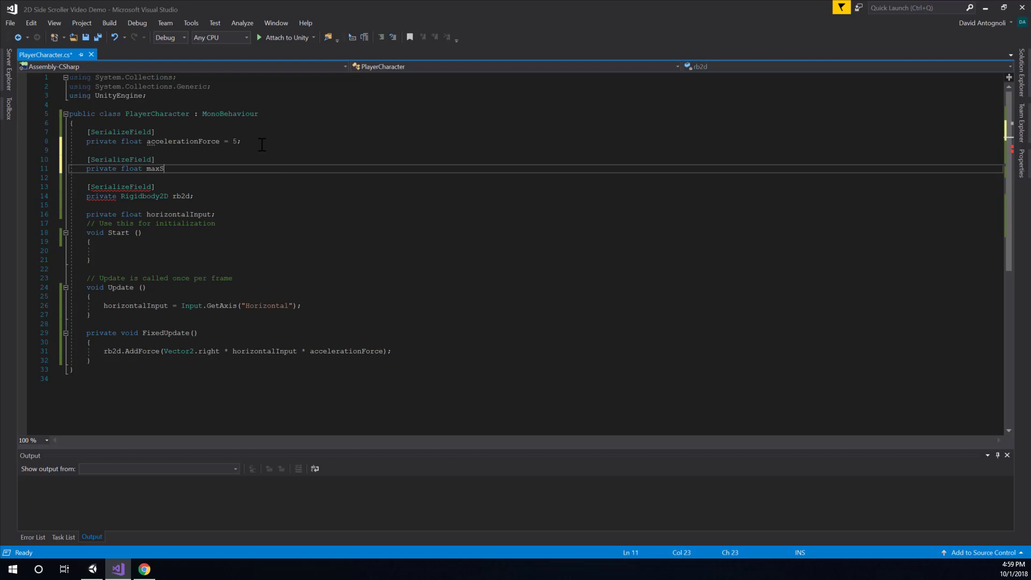
pyautogui.write('peed =')
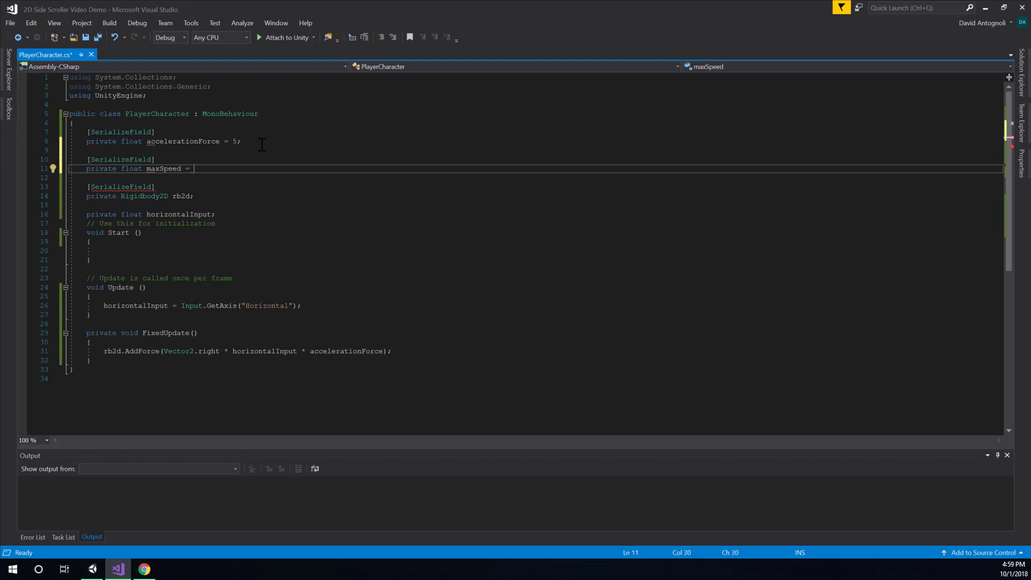
pyautogui.write('5;')
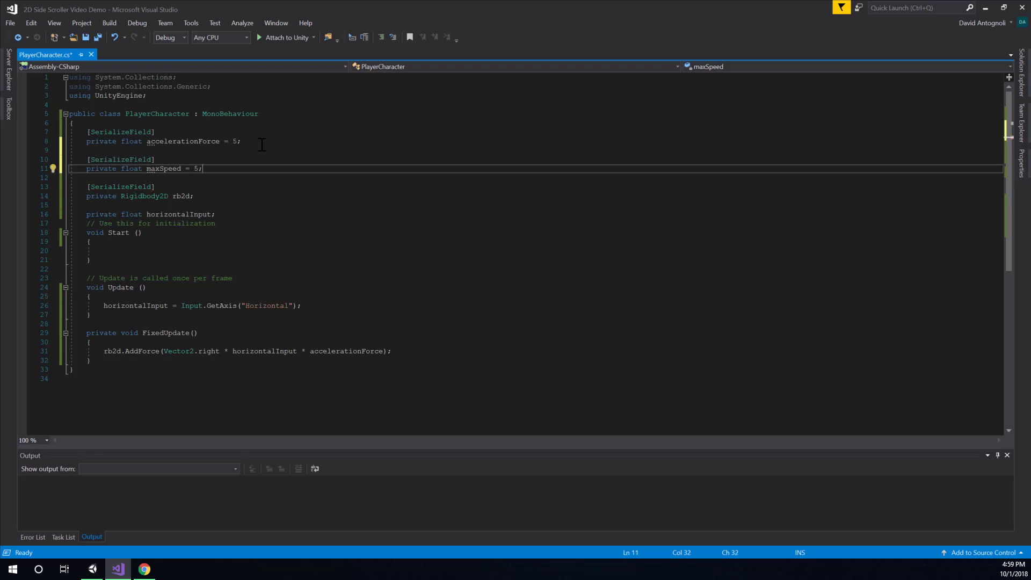
pyautogui.press('ctrl+s')
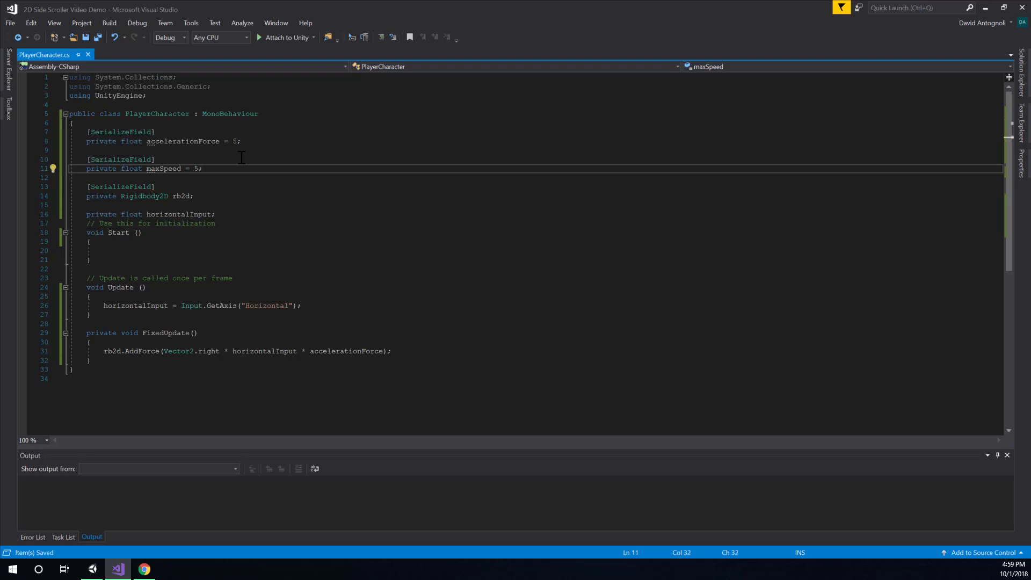
pyautogui.moveTo(267, 267)
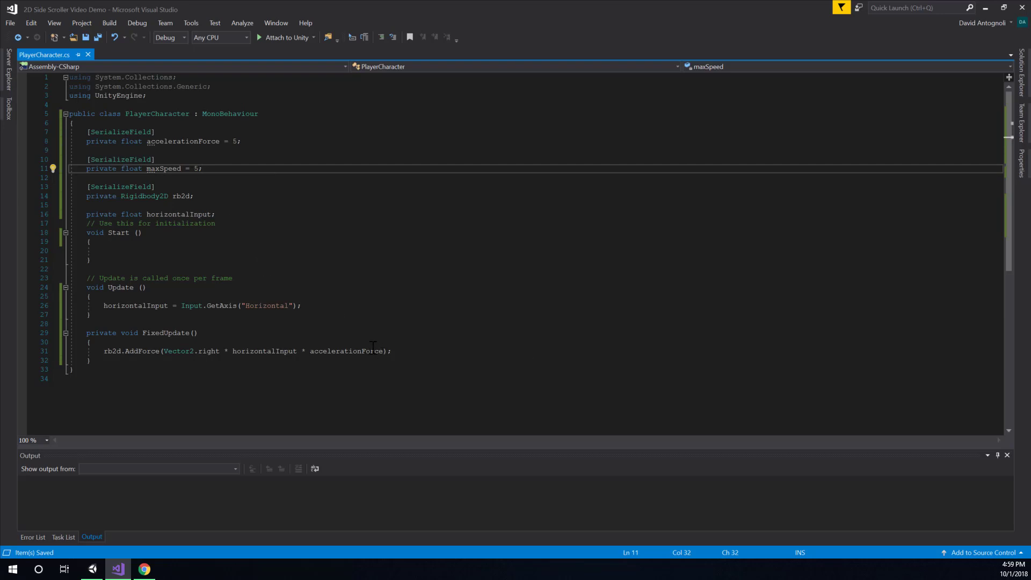
pyautogui.click(66, 169)
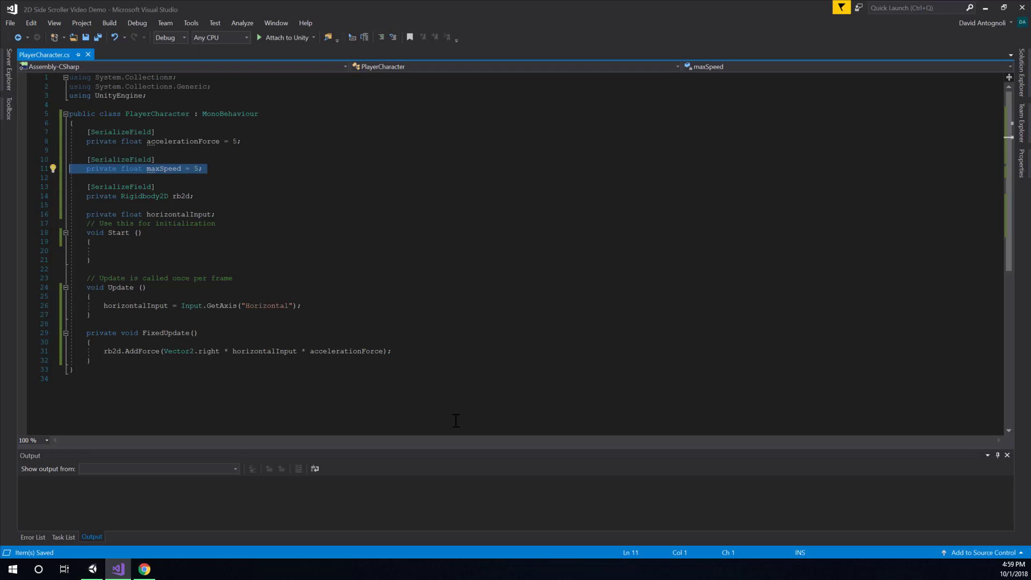
# Declare Vector2 clampedVelocity = rb2d.velocity; below the AddForce line in FixedUpdate
pyautogui.click(391, 350)
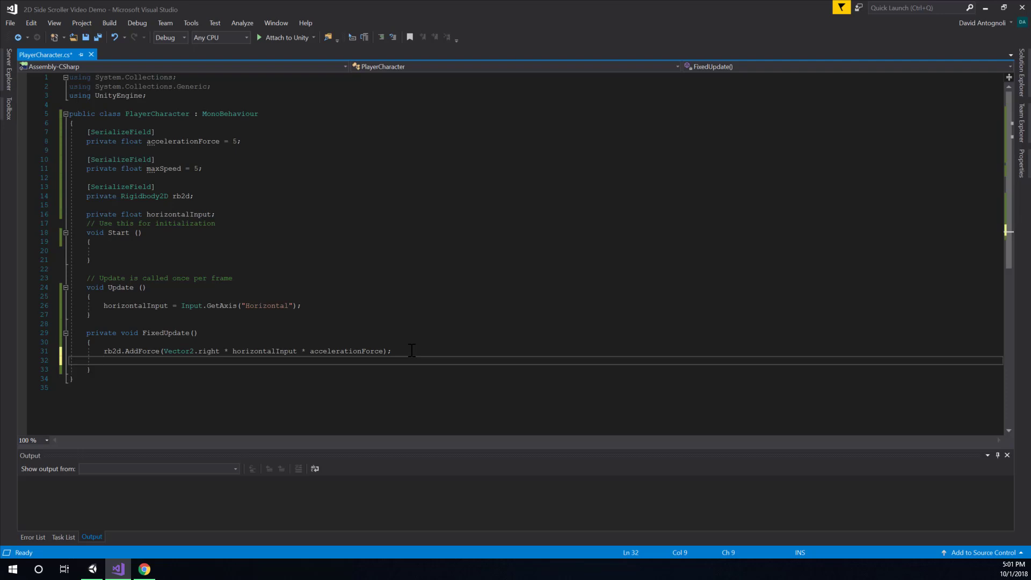
pyautogui.write('Vector2 clamped')
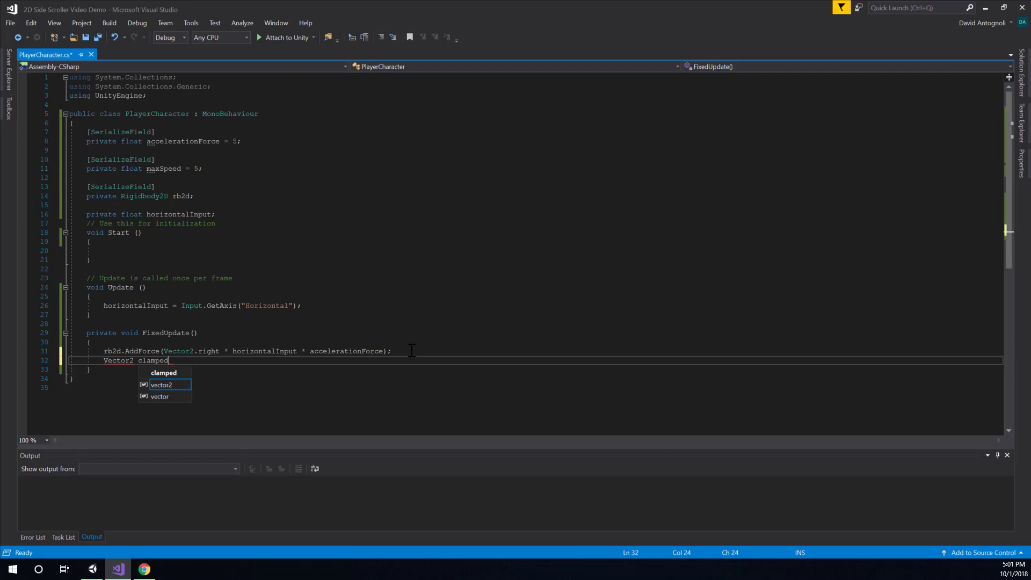
pyautogui.write('Velocity')
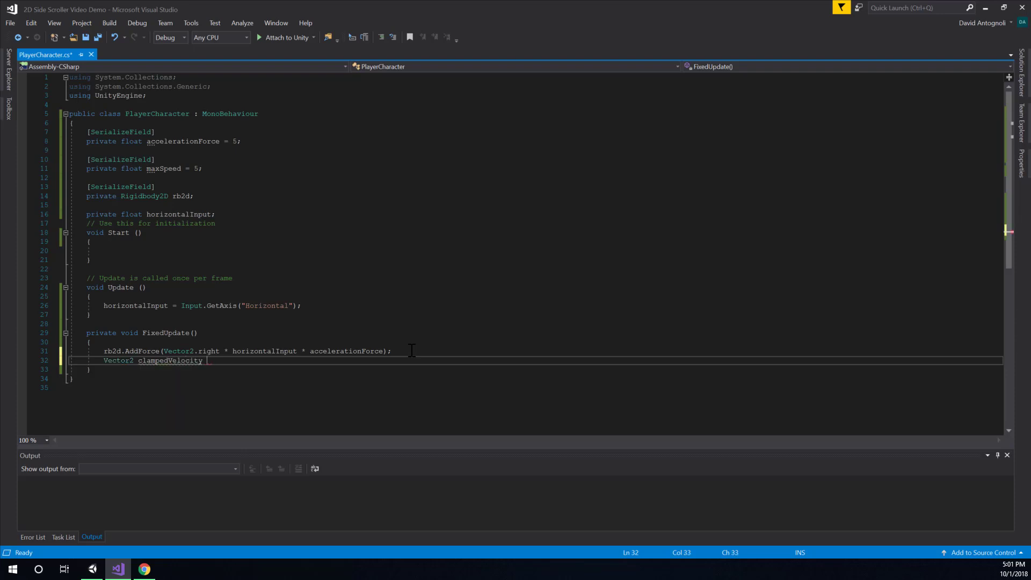
pyautogui.write('=')
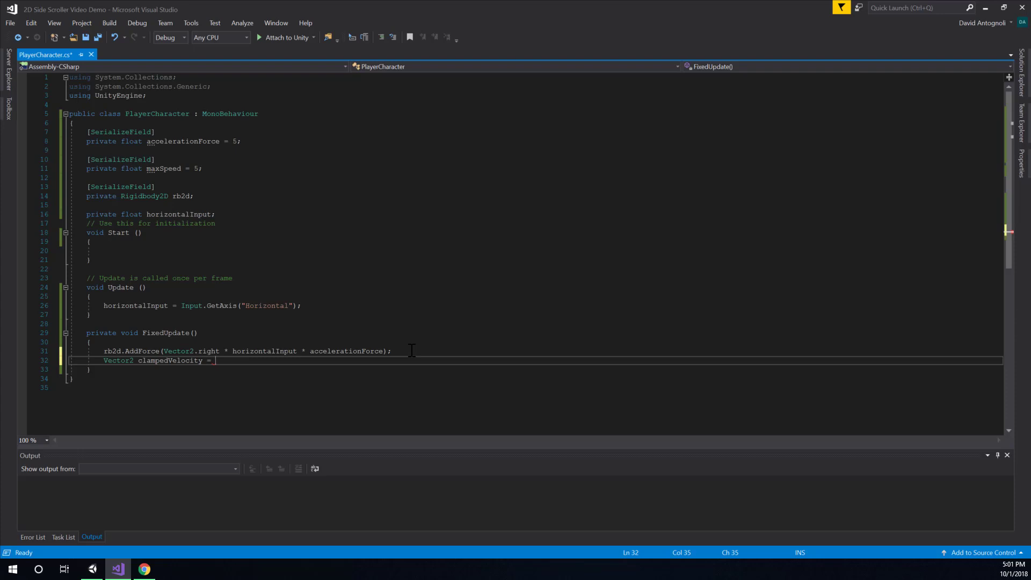
pyautogui.write('rb2d.velocity;')
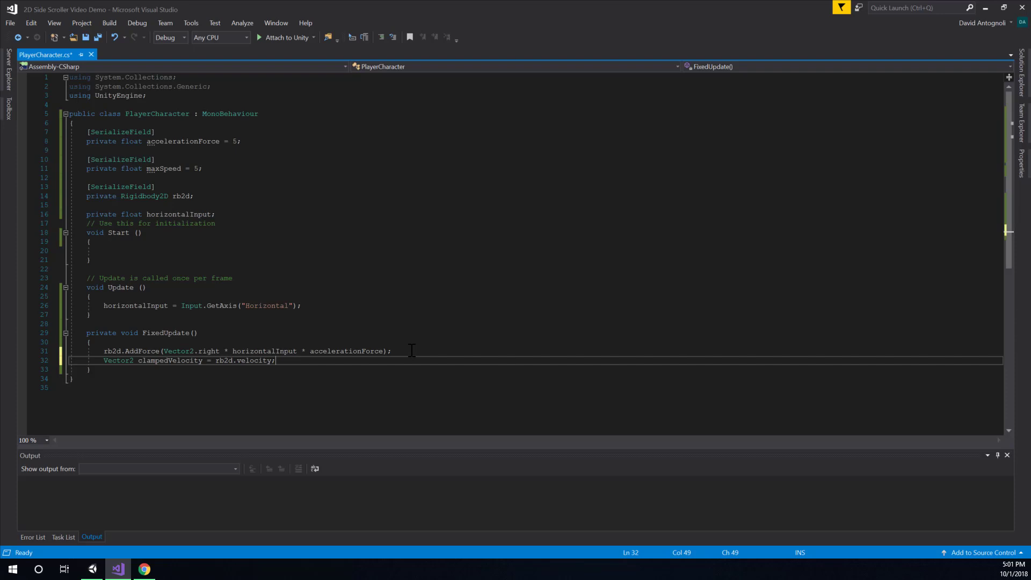
pyautogui.press('enter')
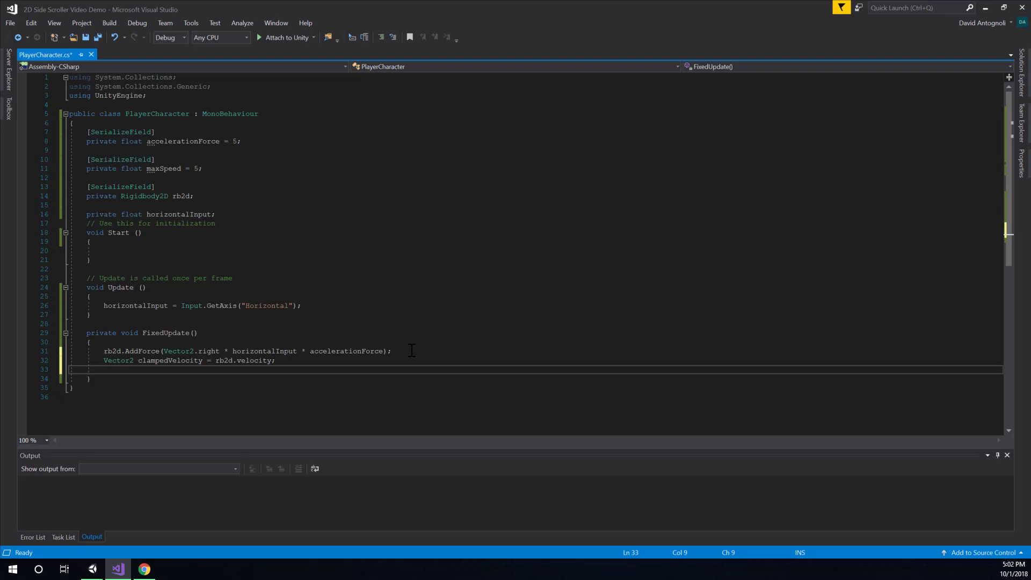
# Set clampedVelocity.x to Mathf.Clamp starting from rb2d.velocity.x
pyautogui.write('new')
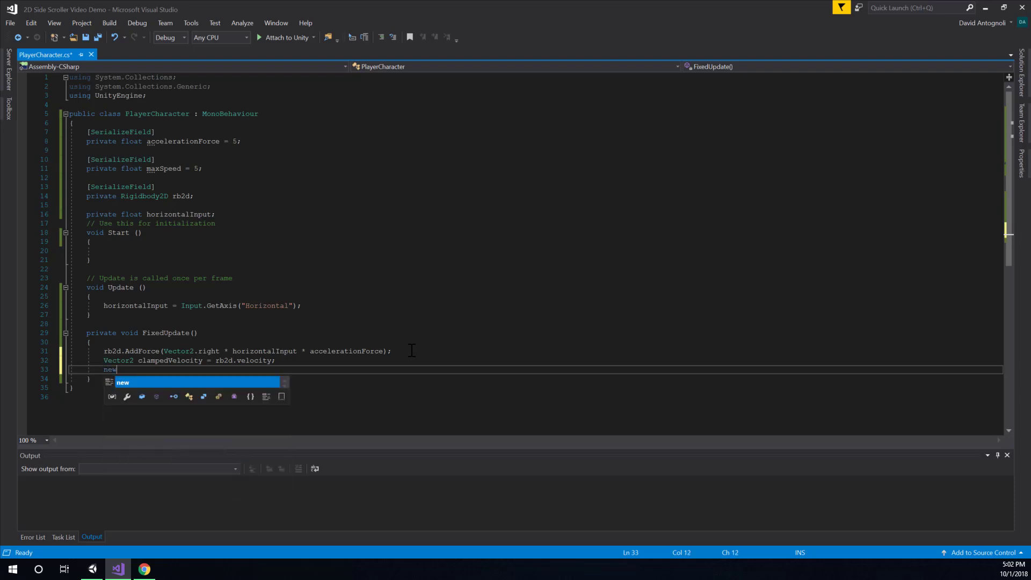
pyautogui.write('cal')
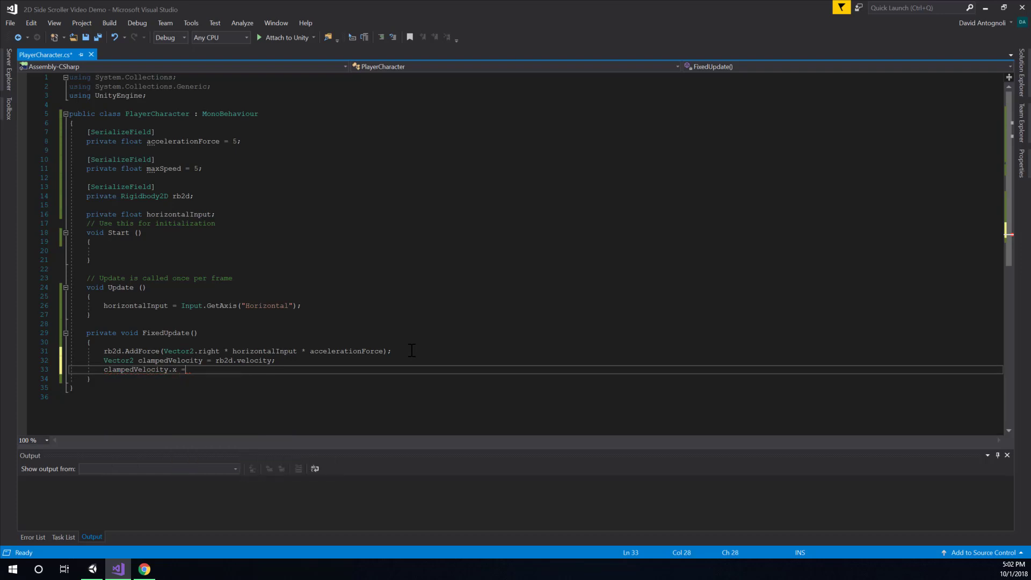
pyautogui.write('Mathf')
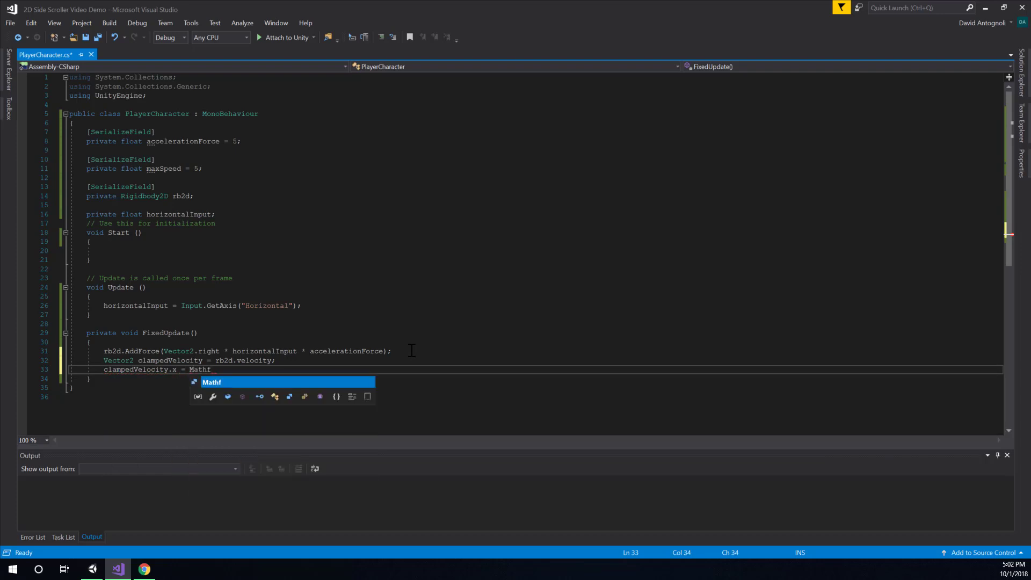
pyautogui.write('.Clamp')
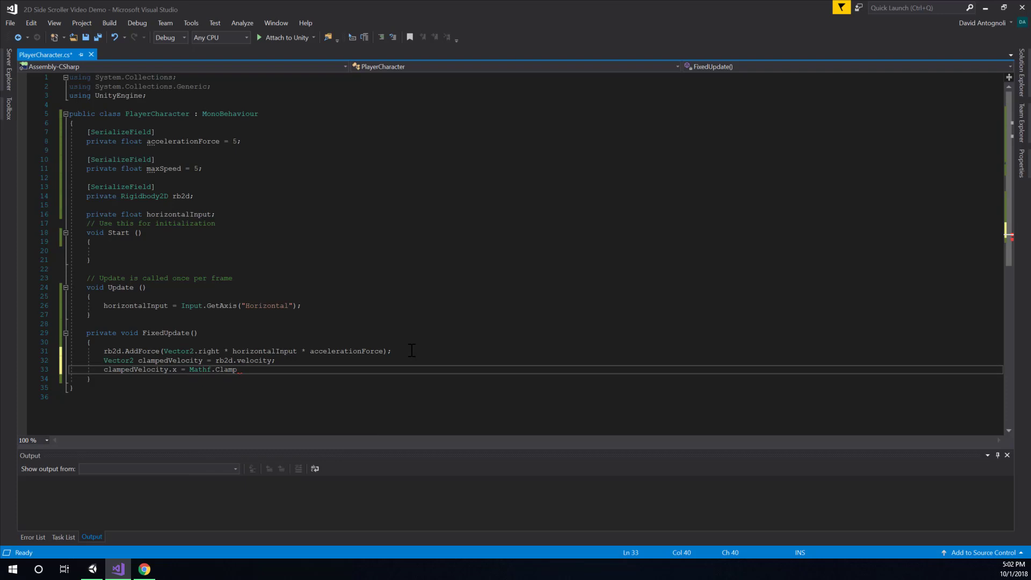
pyautogui.write('(')
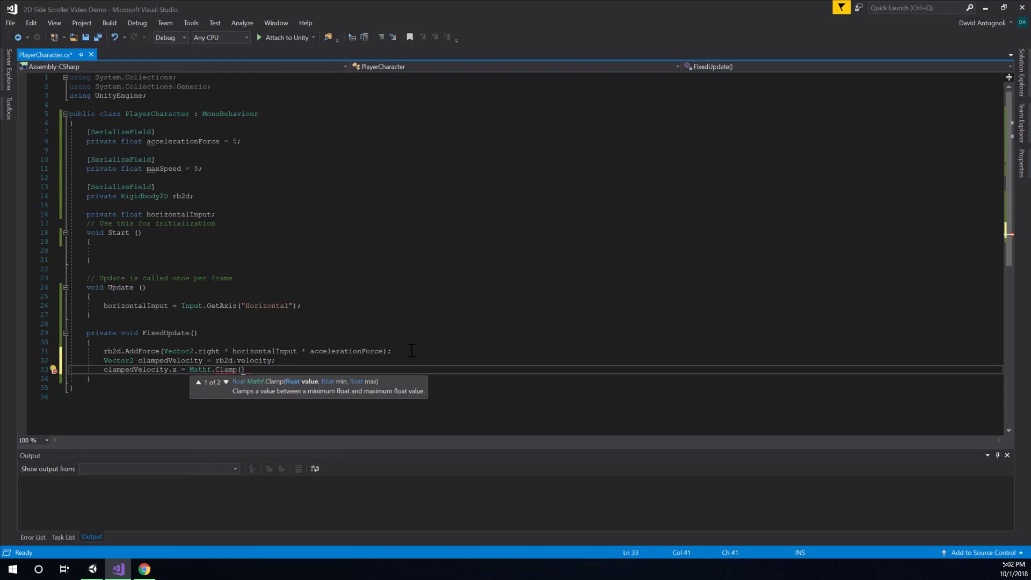
pyautogui.moveTo(373, 363)
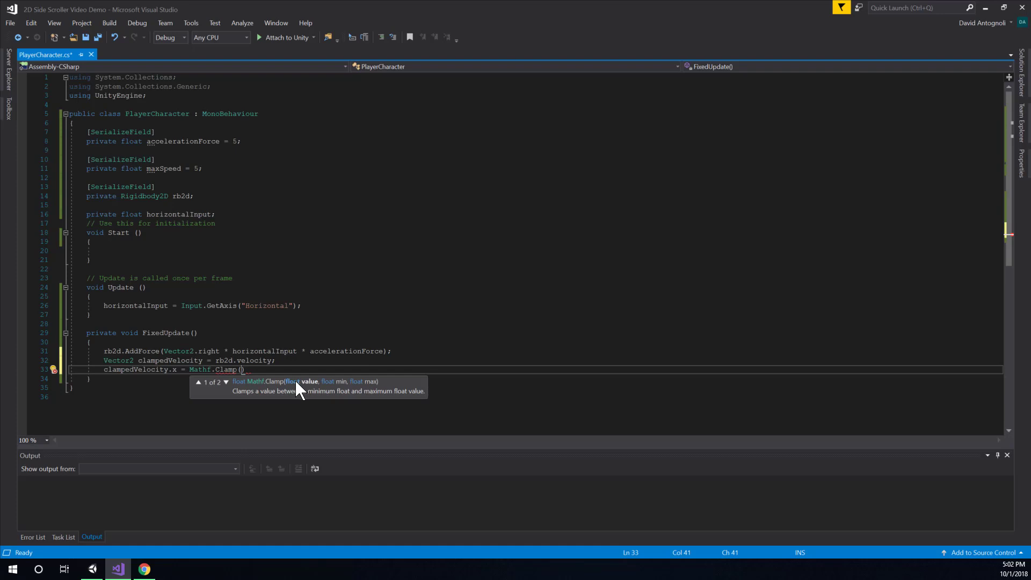
pyautogui.moveTo(348, 391)
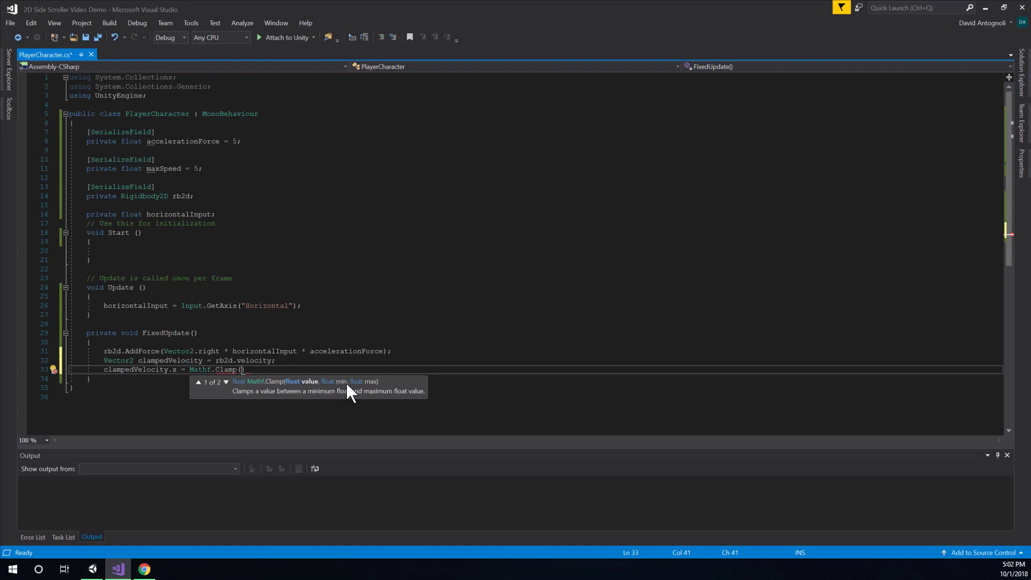
pyautogui.moveTo(368, 393)
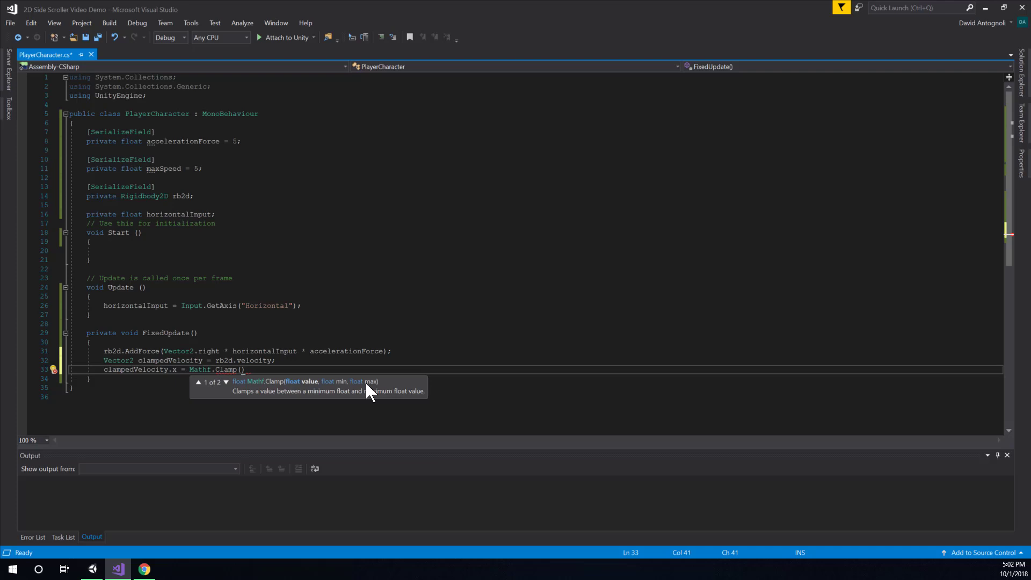
pyautogui.write('rb2d.velocity.x,')
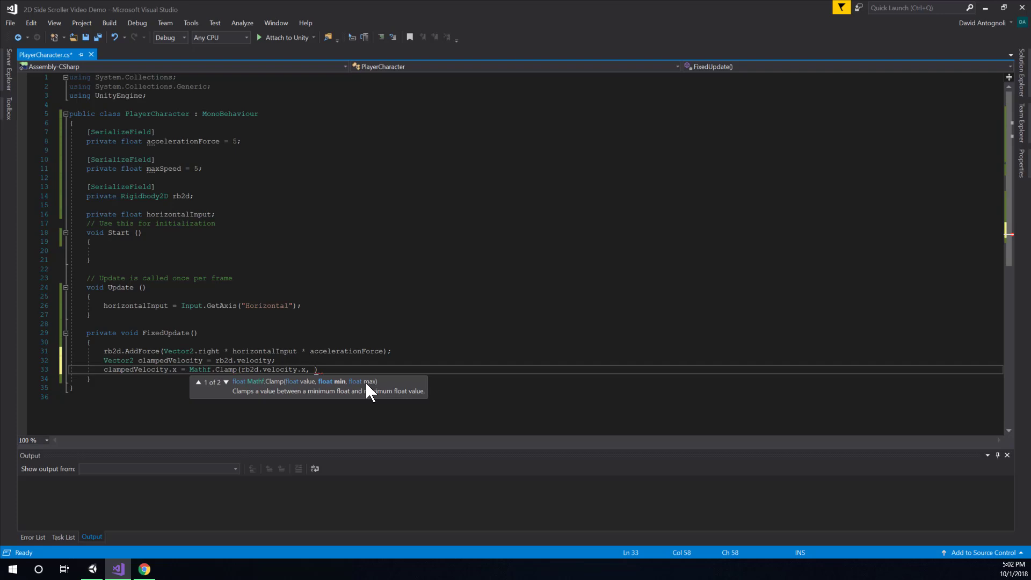
# Finish the clamp with bounds -maxSpeed and maxSpeed and close the statement
pyautogui.write('-')
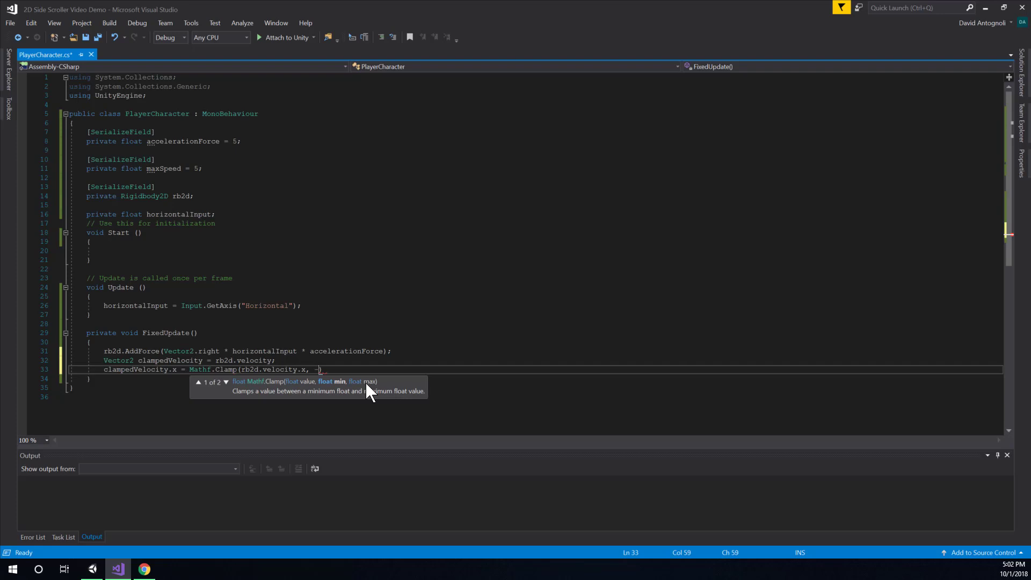
pyautogui.write('maxSpeed,')
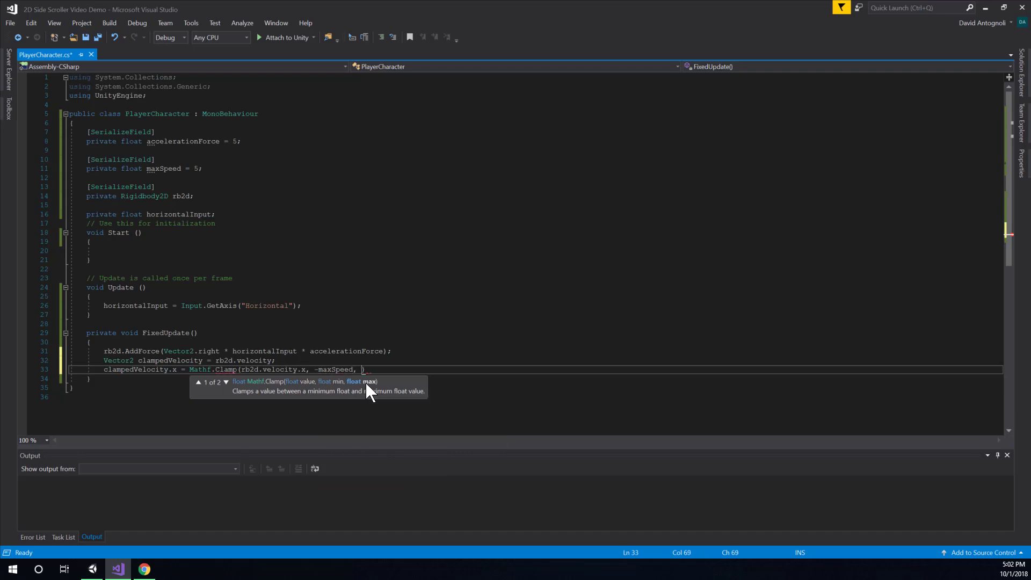
pyautogui.write('max')
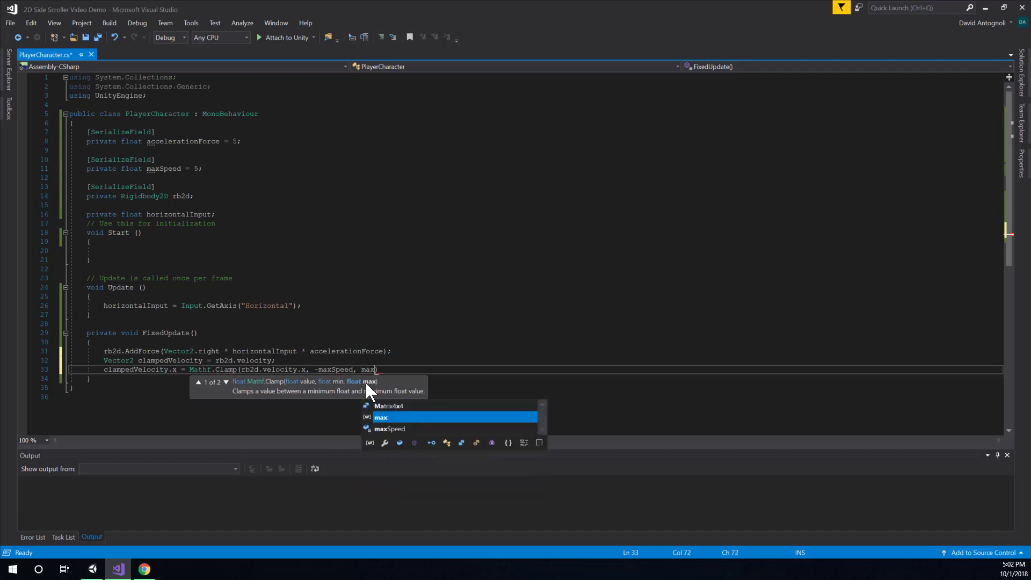
pyautogui.write('S')
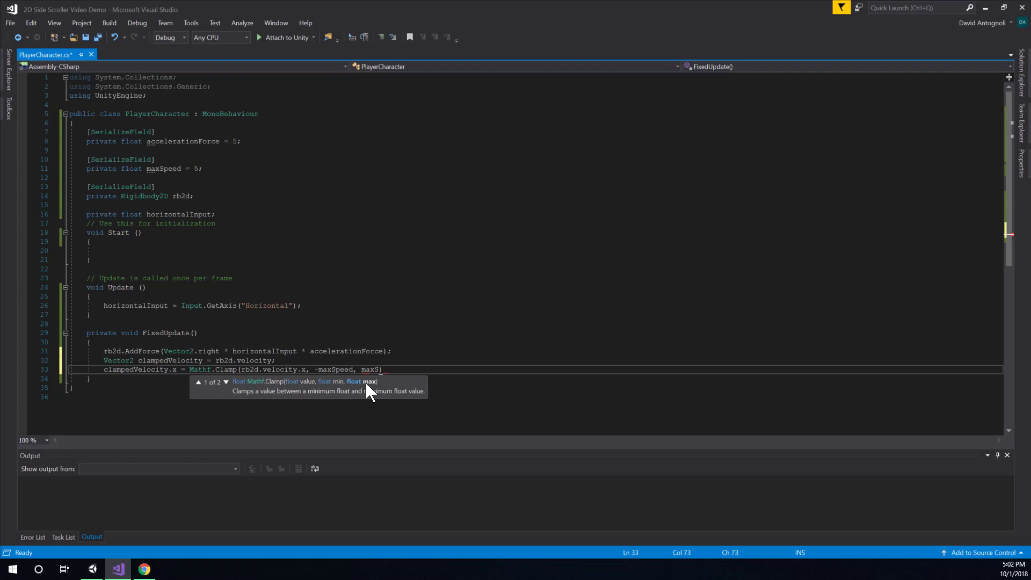
pyautogui.write('peed')
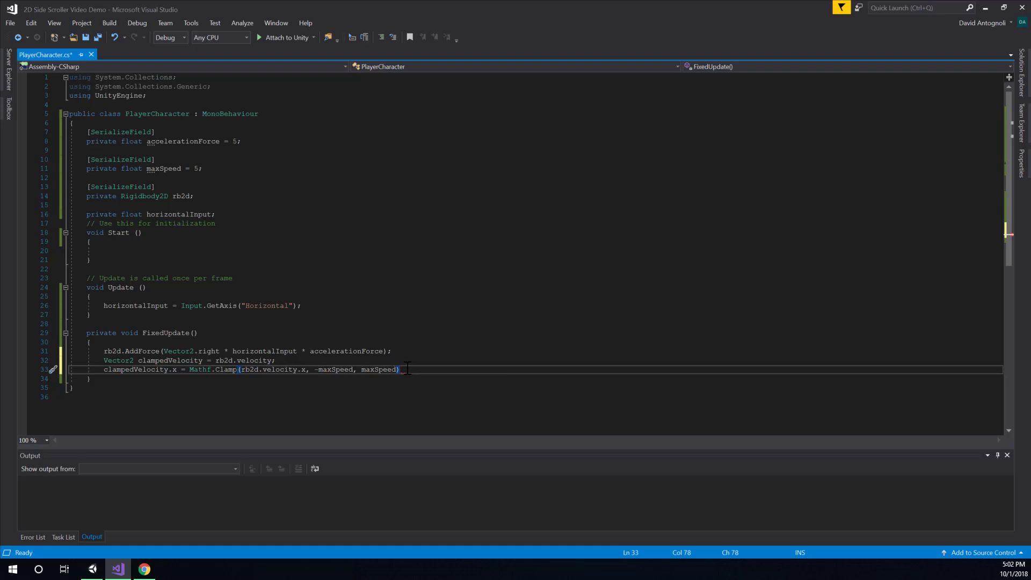
pyautogui.write(';')
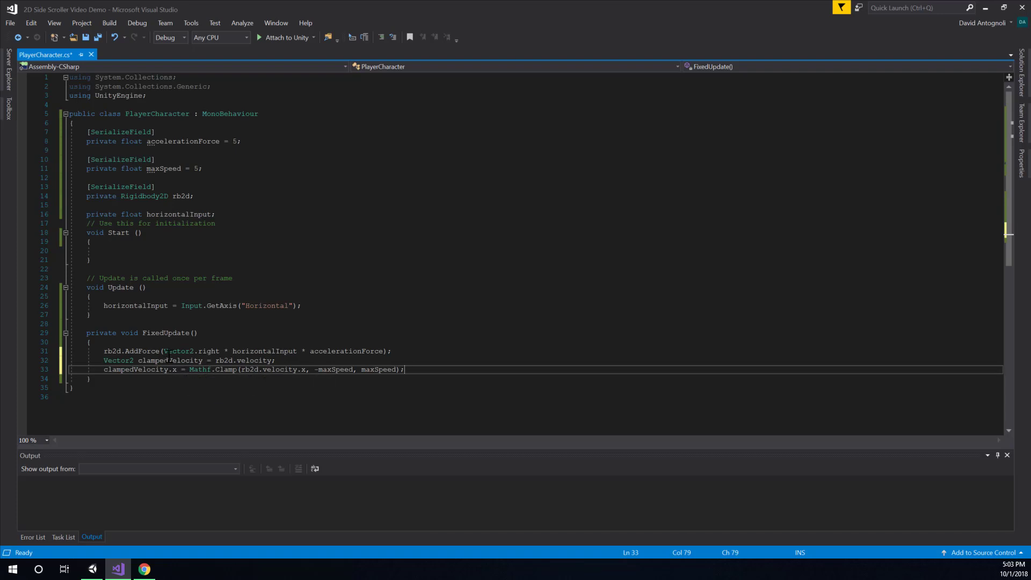
pyautogui.moveTo(179, 351)
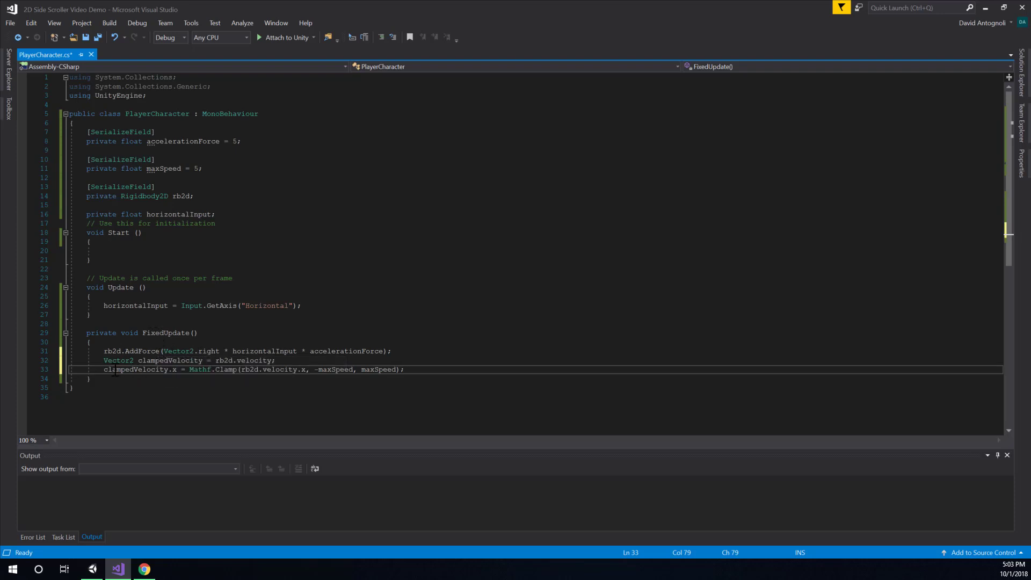
pyautogui.doubleClick(139, 369)
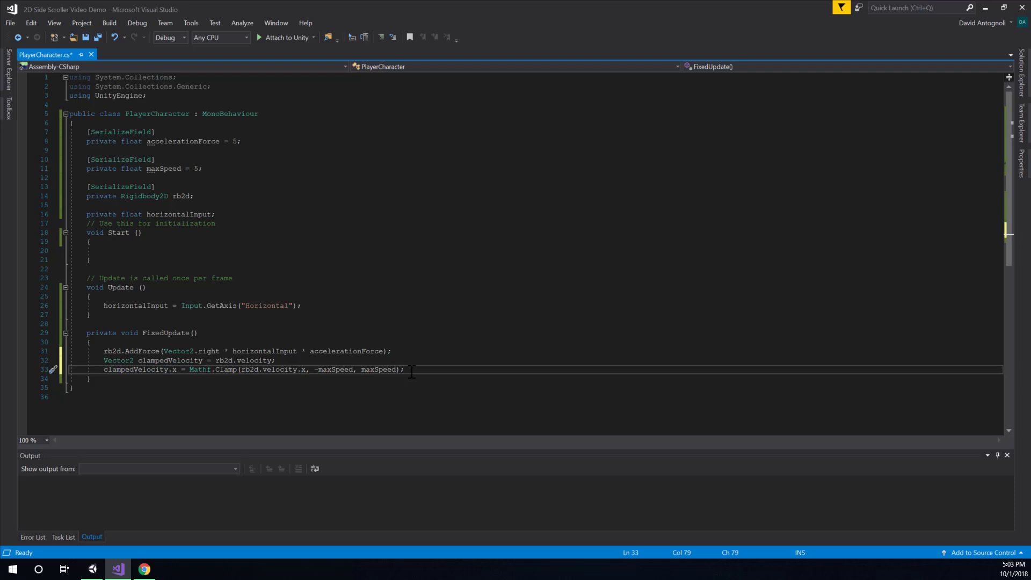
# Assign rb2d.velocity = clampedVelocity; and save PlayerCharacter.cs
pyautogui.press('enter')
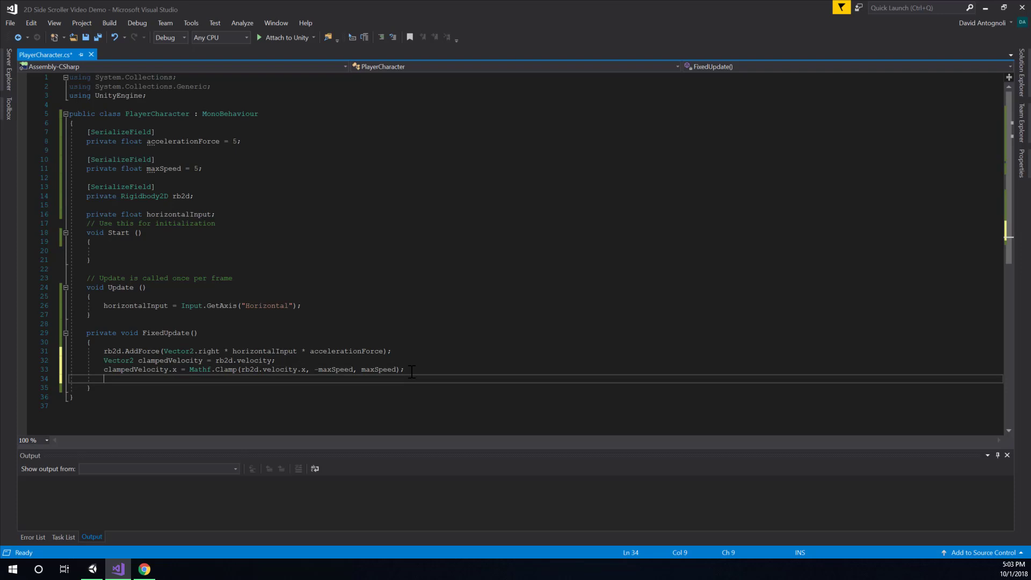
pyautogui.write('rb2d.velocity = clampedVelocity;')
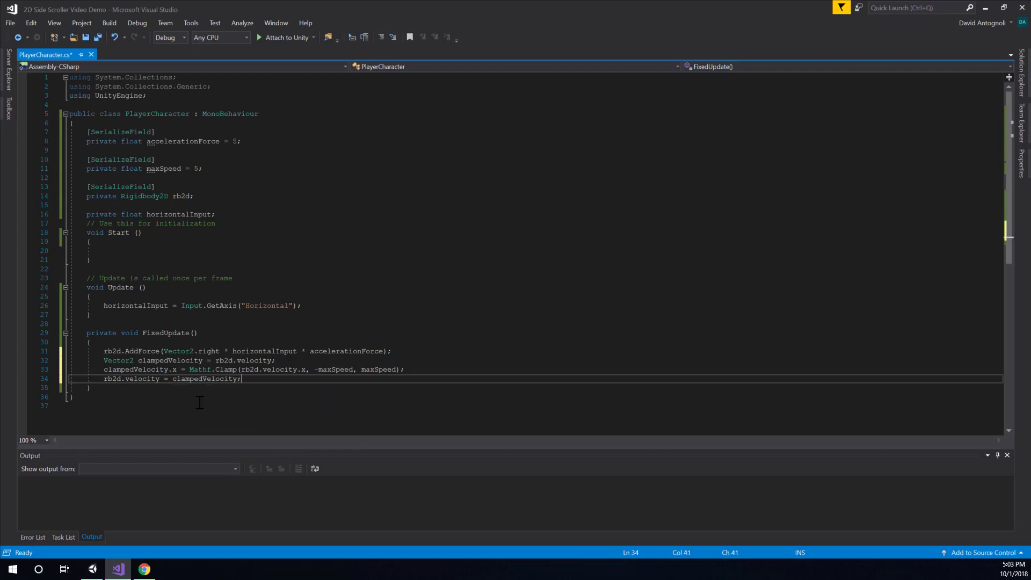
pyautogui.press('ctrl+s')
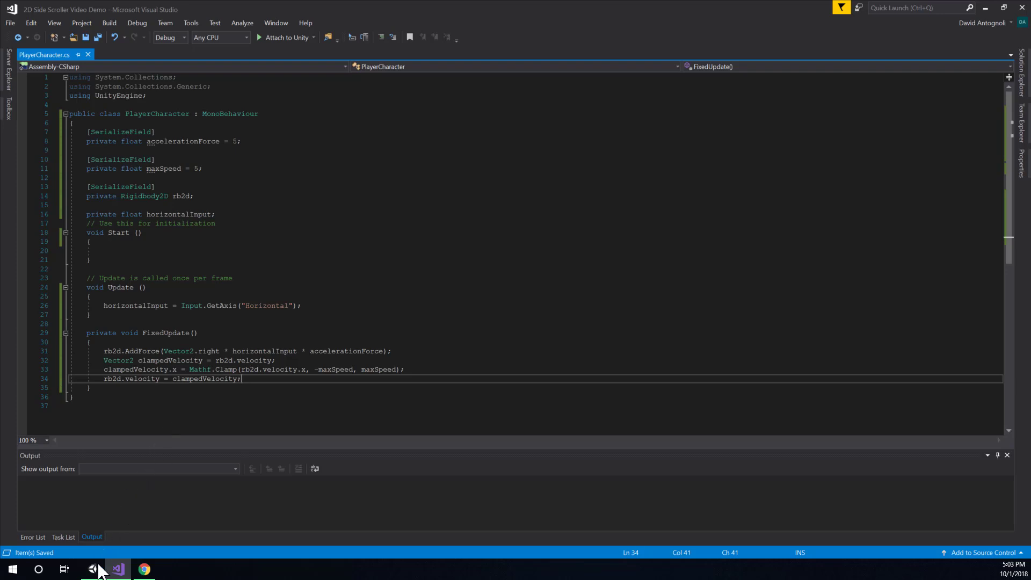
# Back in Unity, play-test with Acceleration Force 20 and Max Speed 50, then leave play mode
pyautogui.click(92, 569)
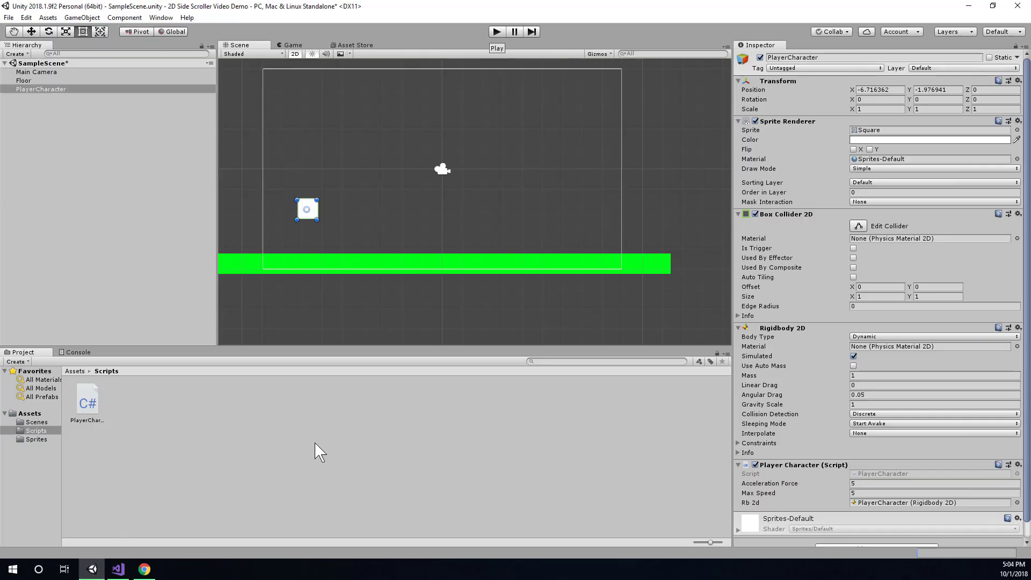
pyautogui.moveTo(788, 447)
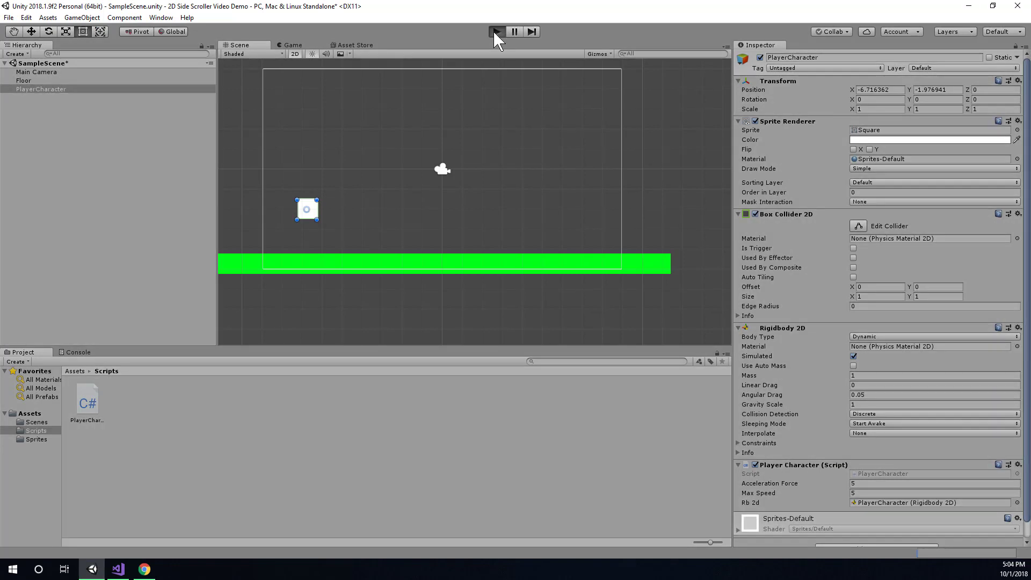
pyautogui.click(496, 31)
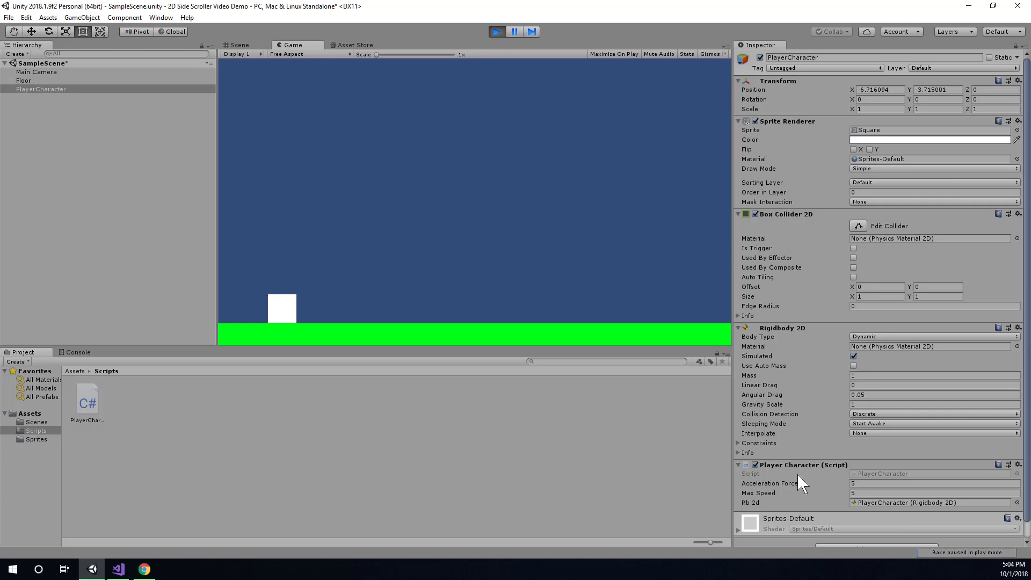
pyautogui.moveTo(895, 496)
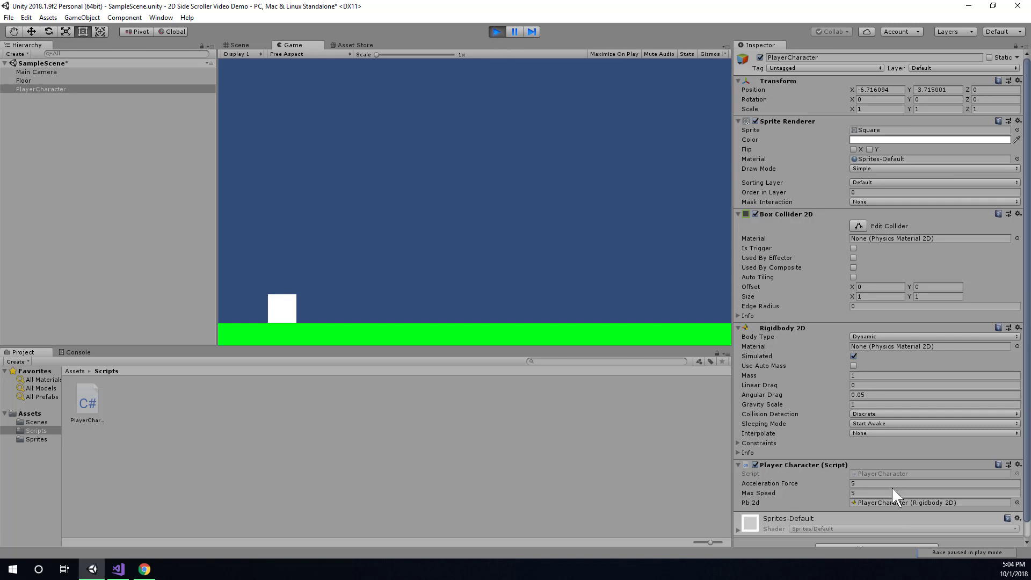
pyautogui.click(921, 483)
pyautogui.write('20')
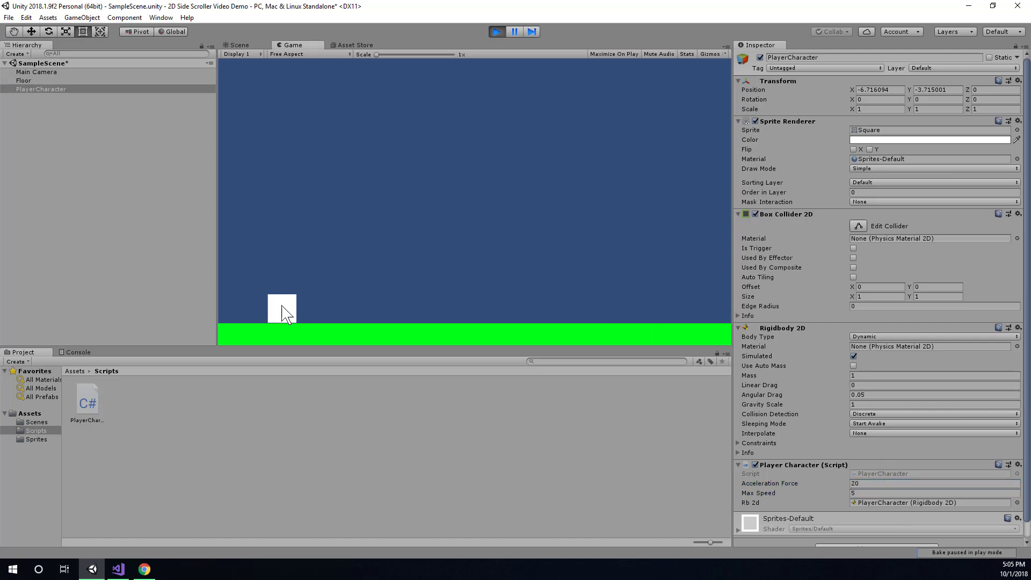
pyautogui.moveTo(328, 308)
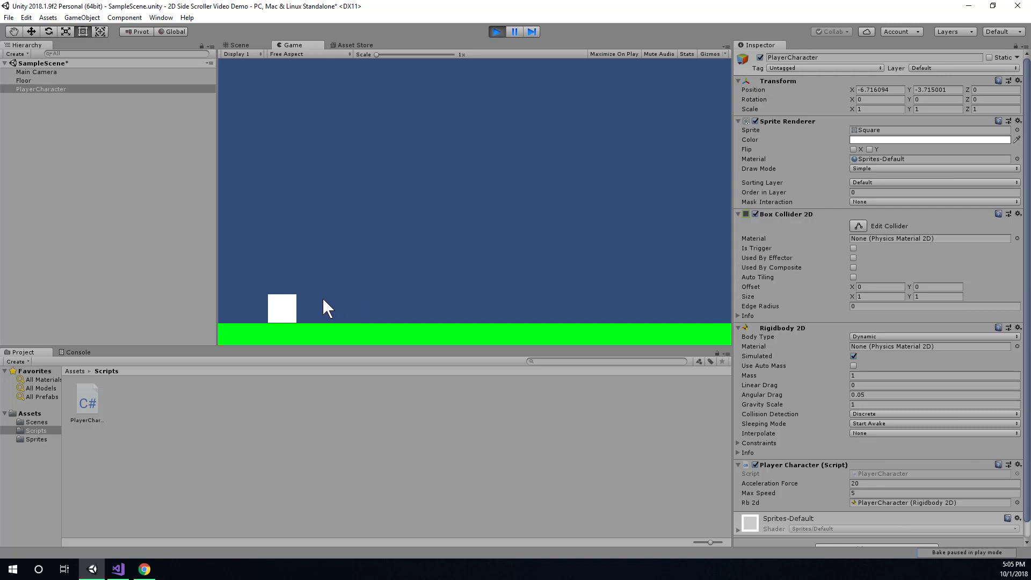
pyautogui.moveTo(318, 300)
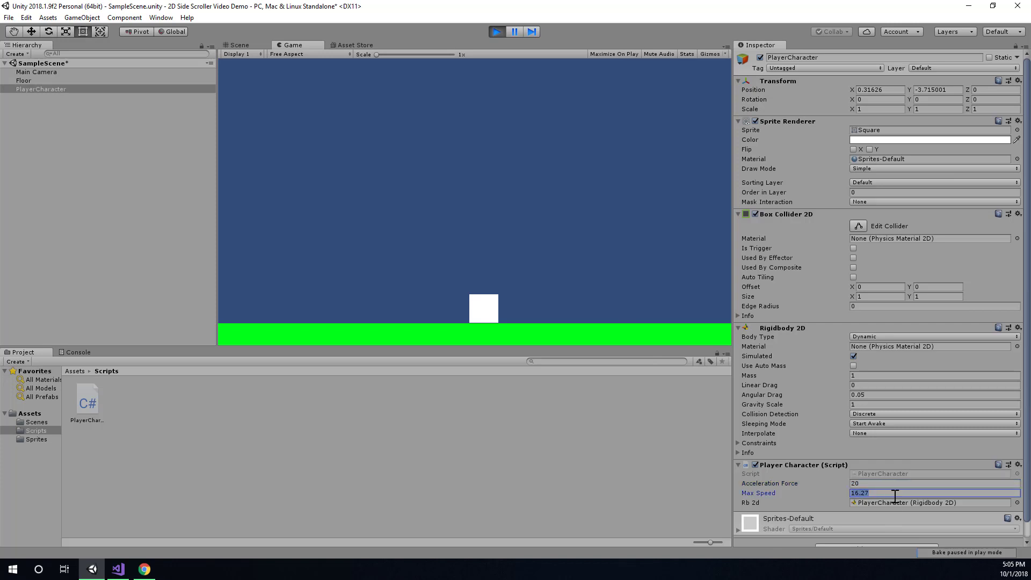
pyautogui.write('50')
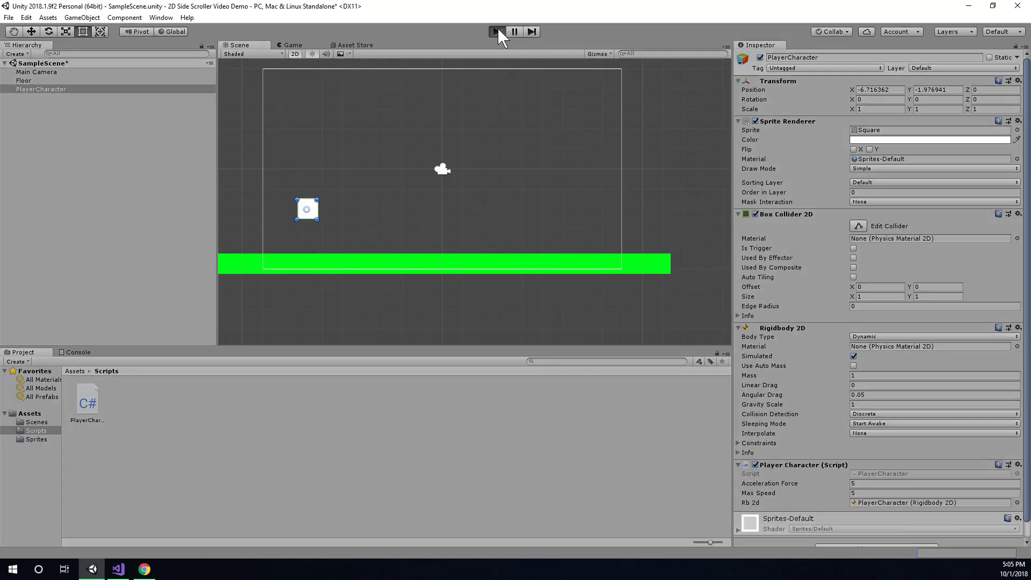
# Play-test again with Max Speed 50, then enter Acceleration Force 20 in edit mode
pyautogui.click(496, 31)
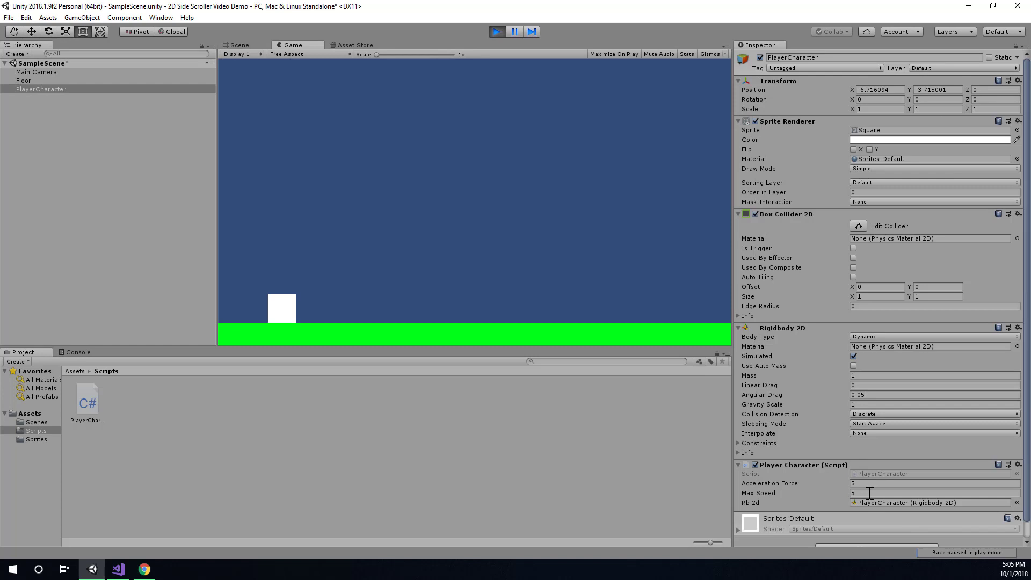
pyautogui.click(927, 493)
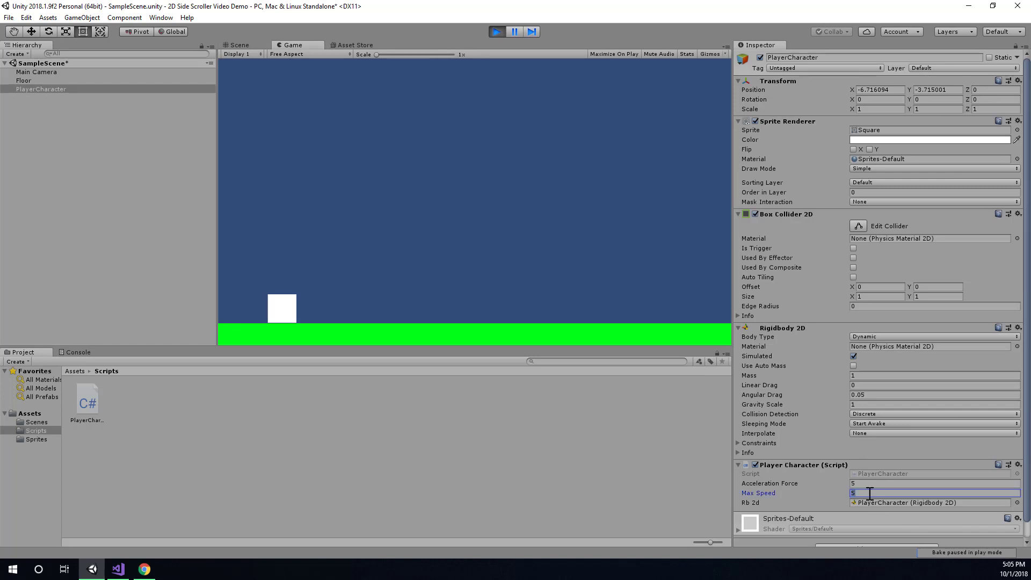
pyautogui.write('0')
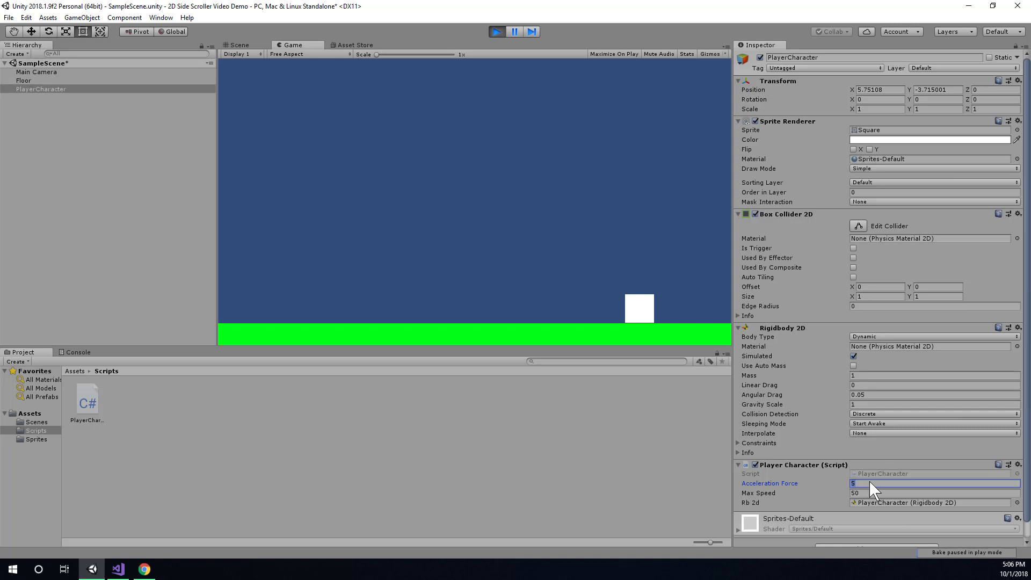
pyautogui.write('20')
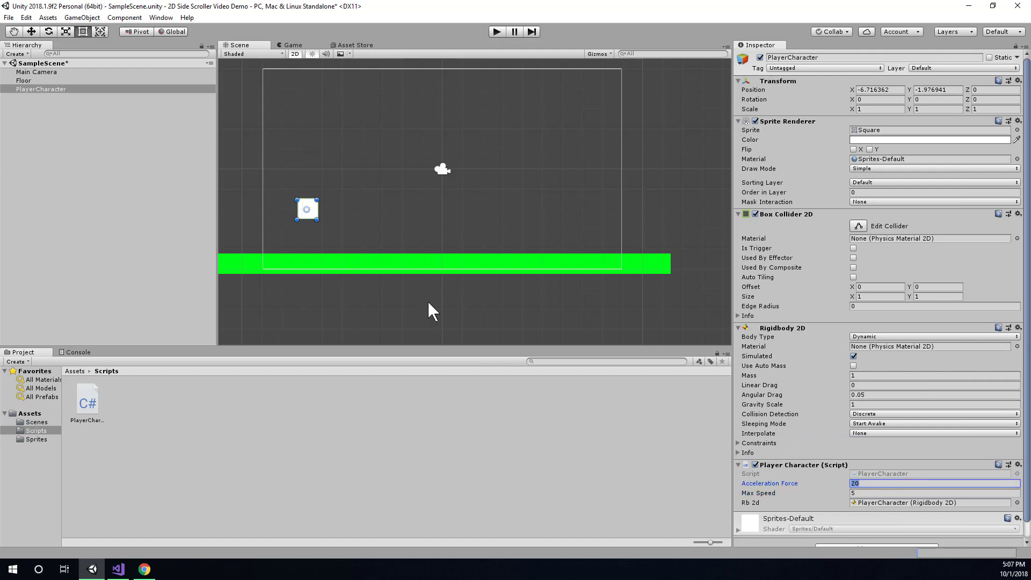
pyautogui.moveTo(423, 292)
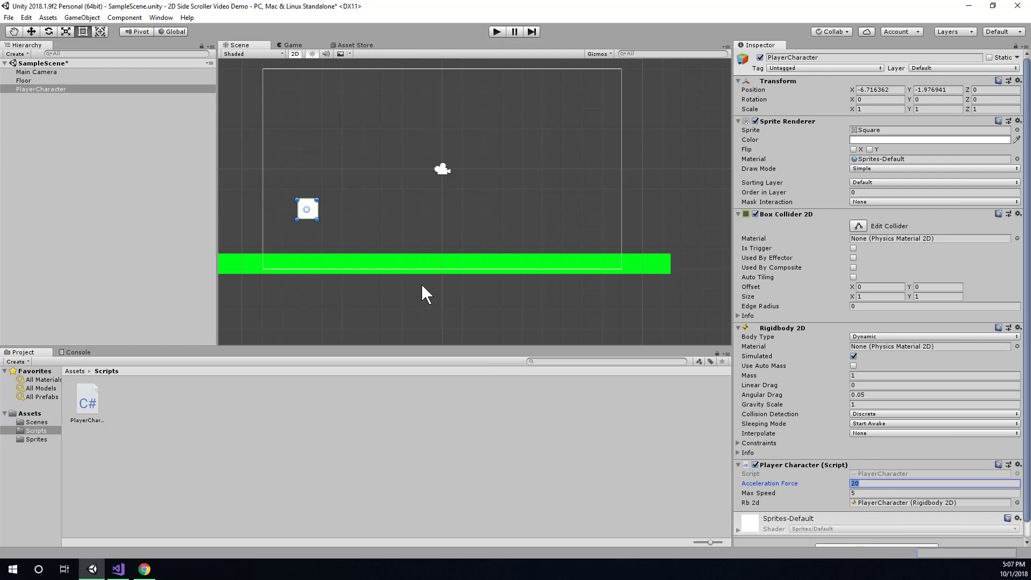
pyautogui.moveTo(400, 257)
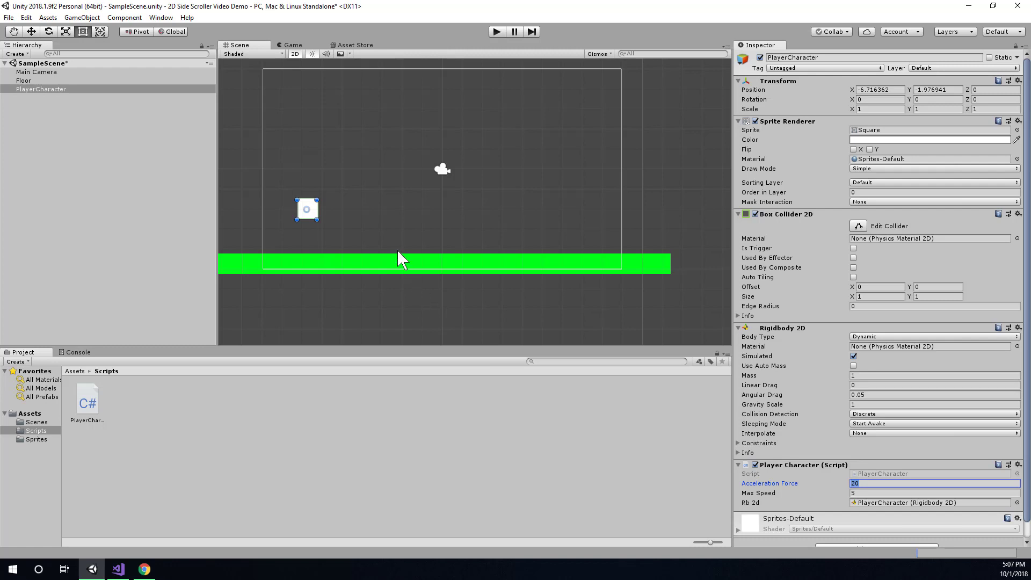
pyautogui.moveTo(9, 17)
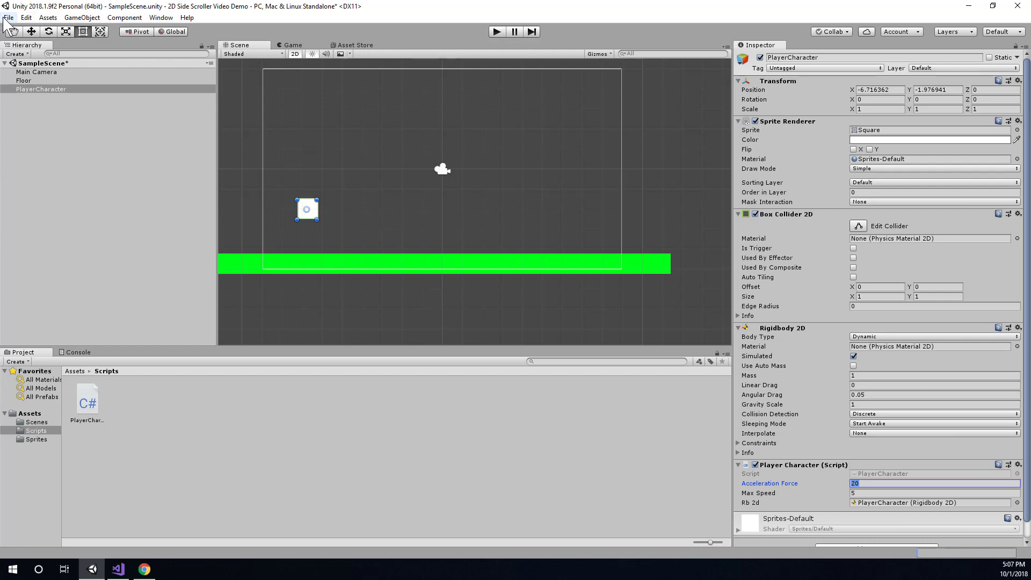
# Save SampleScene and the project via the File commands, keeping Acceleration Force 20 and Max Speed 5
pyautogui.click(8, 17)
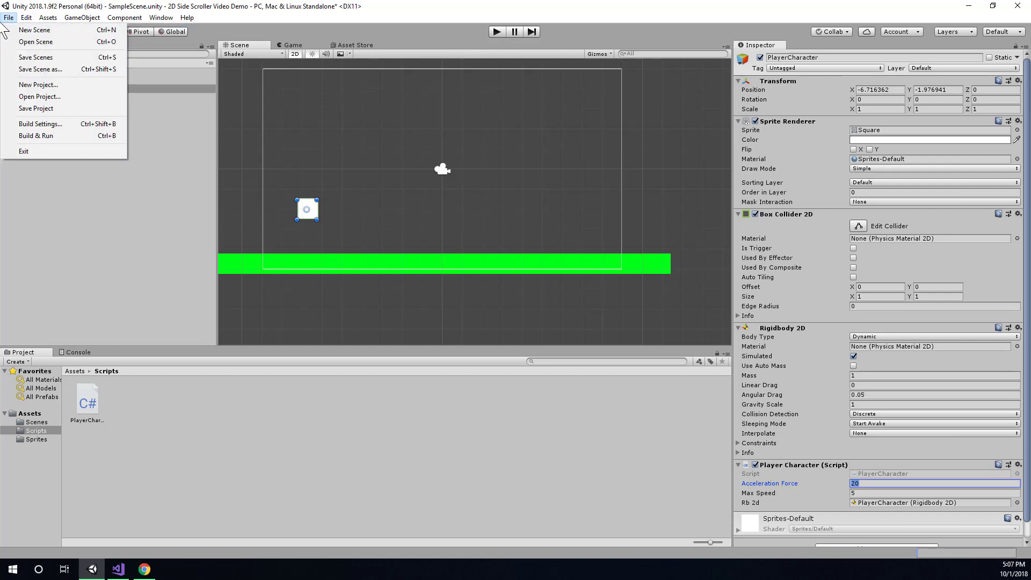
pyautogui.click(9, 17)
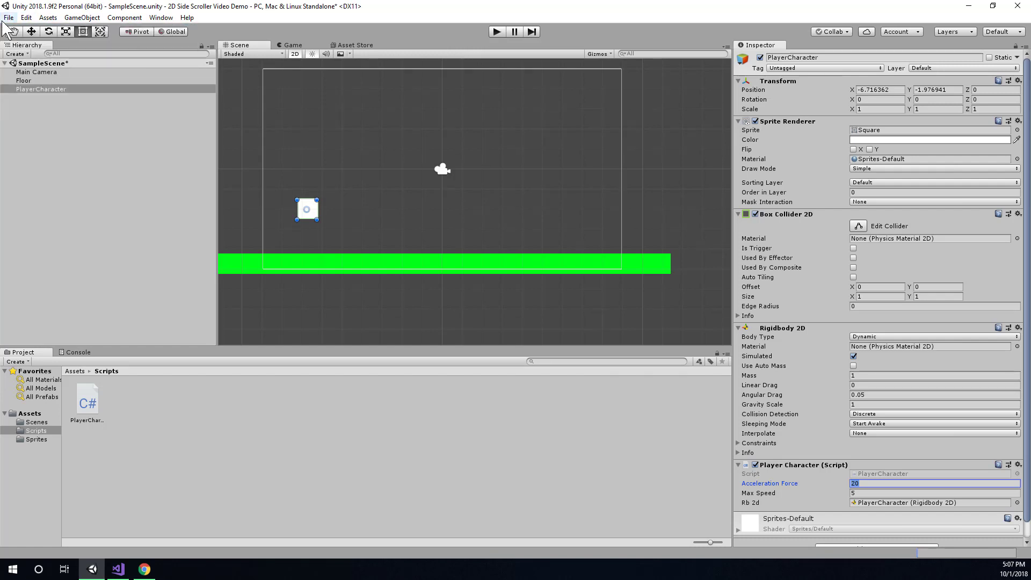
pyautogui.click(9, 18)
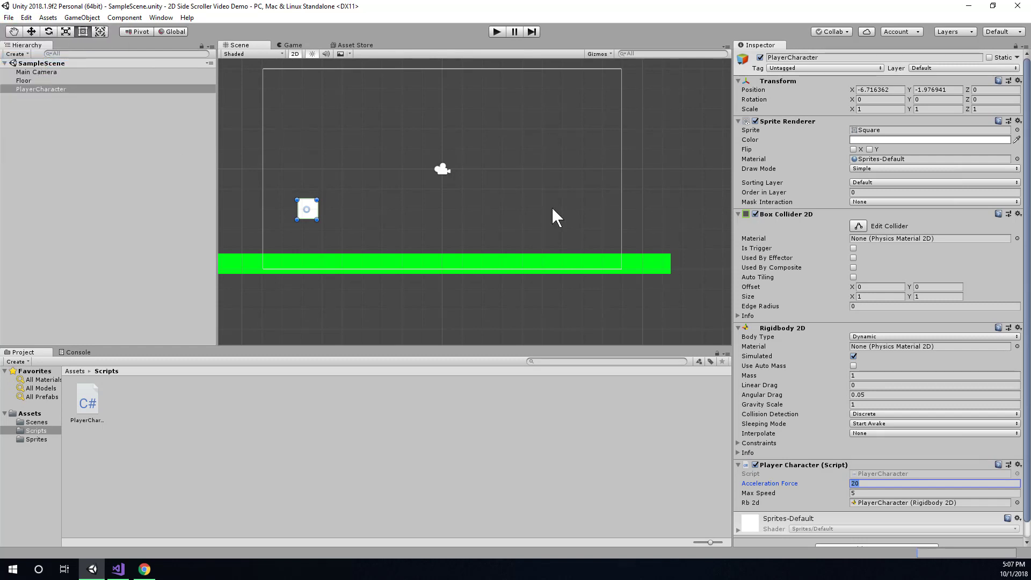
pyautogui.moveTo(394, 233)
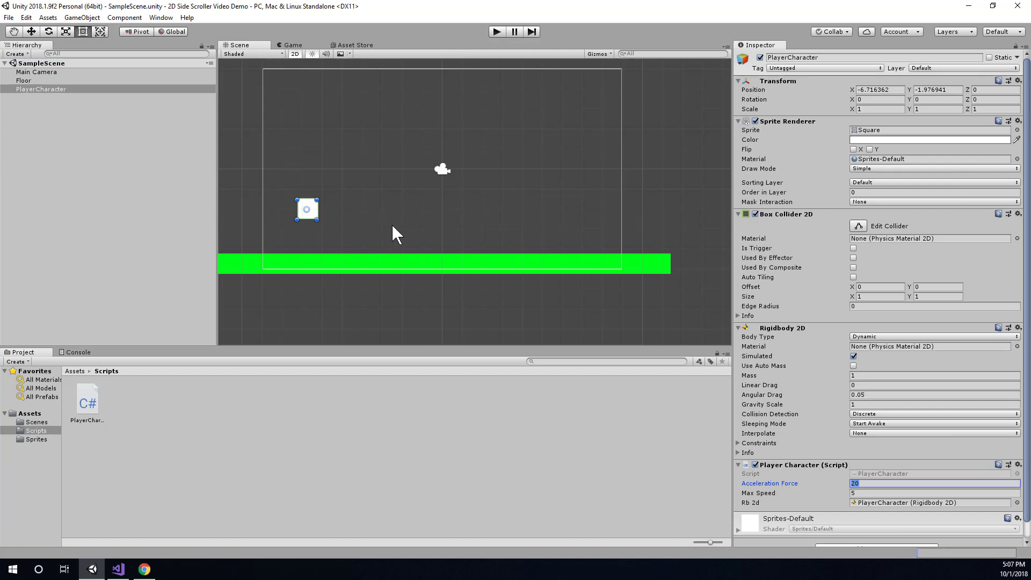
pyautogui.moveTo(415, 202)
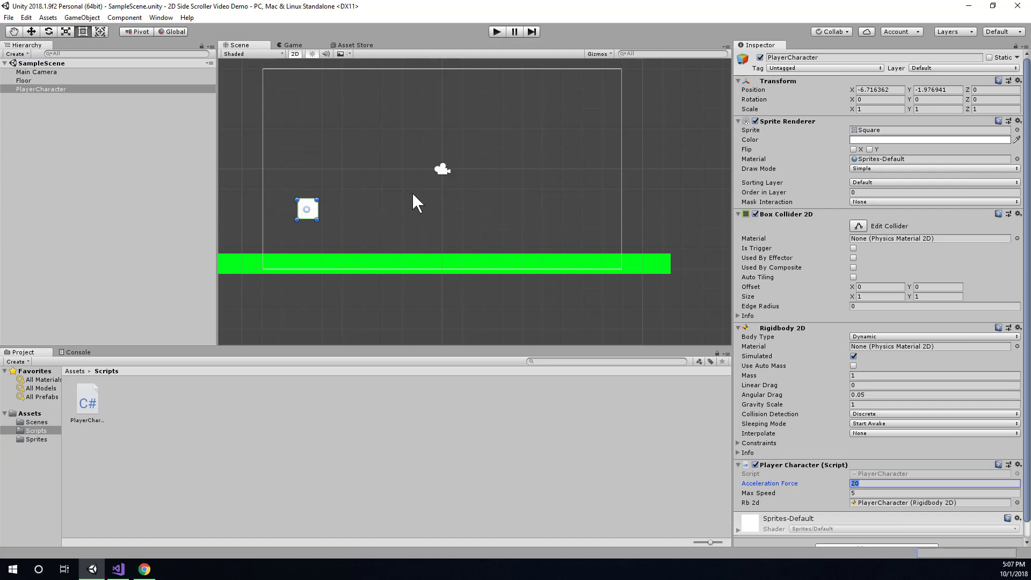